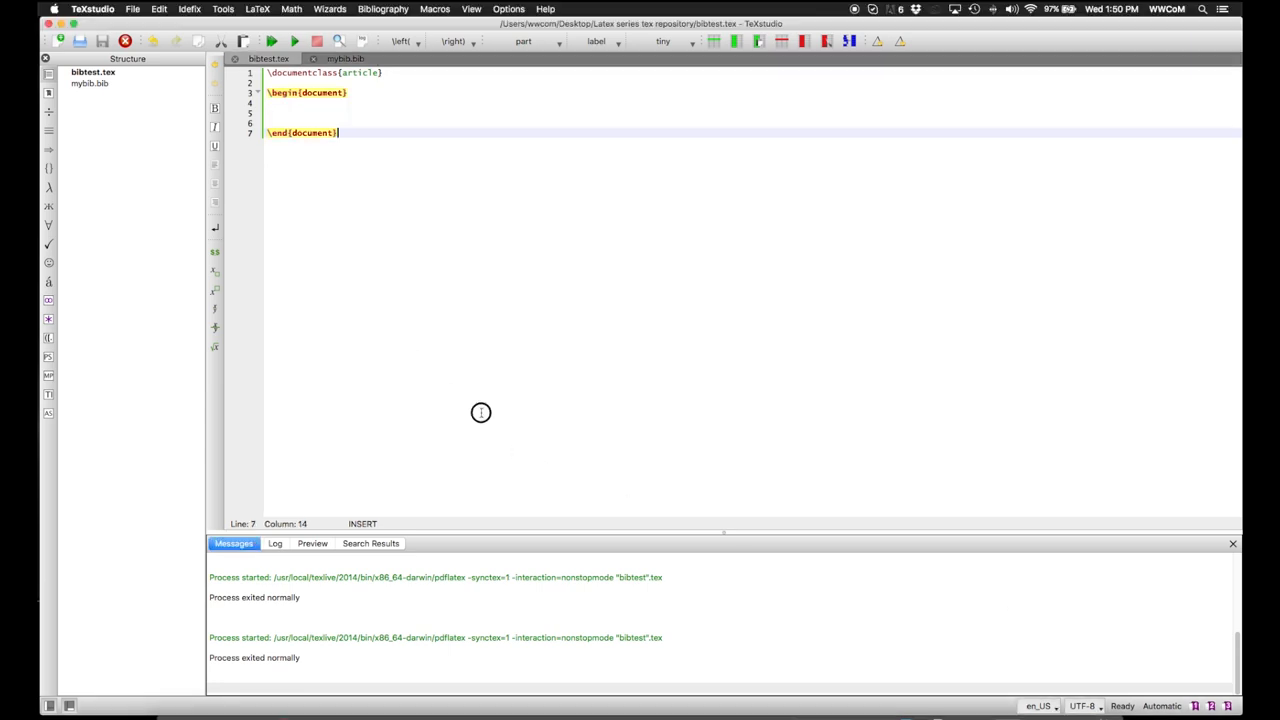
mouse_move(480, 412)
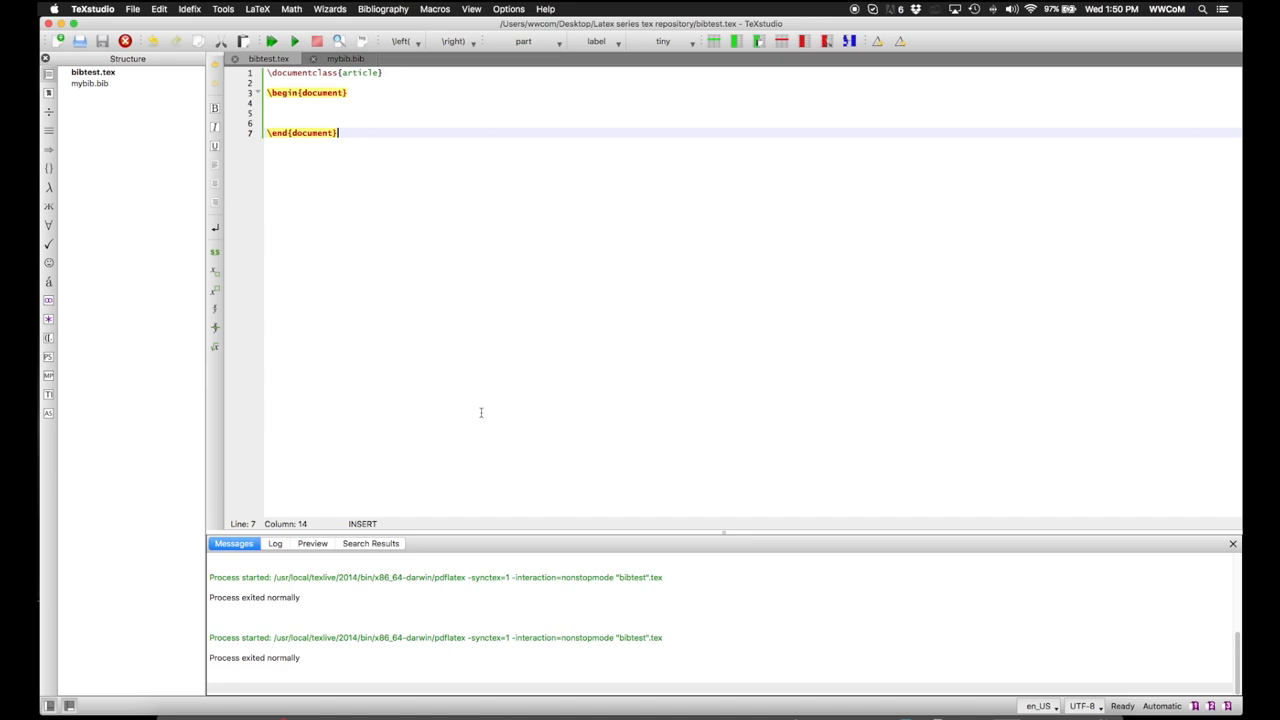
Step: Switch to the mybib.bib file showing the massey2009 and kleiman2013 book entries
click(344, 58)
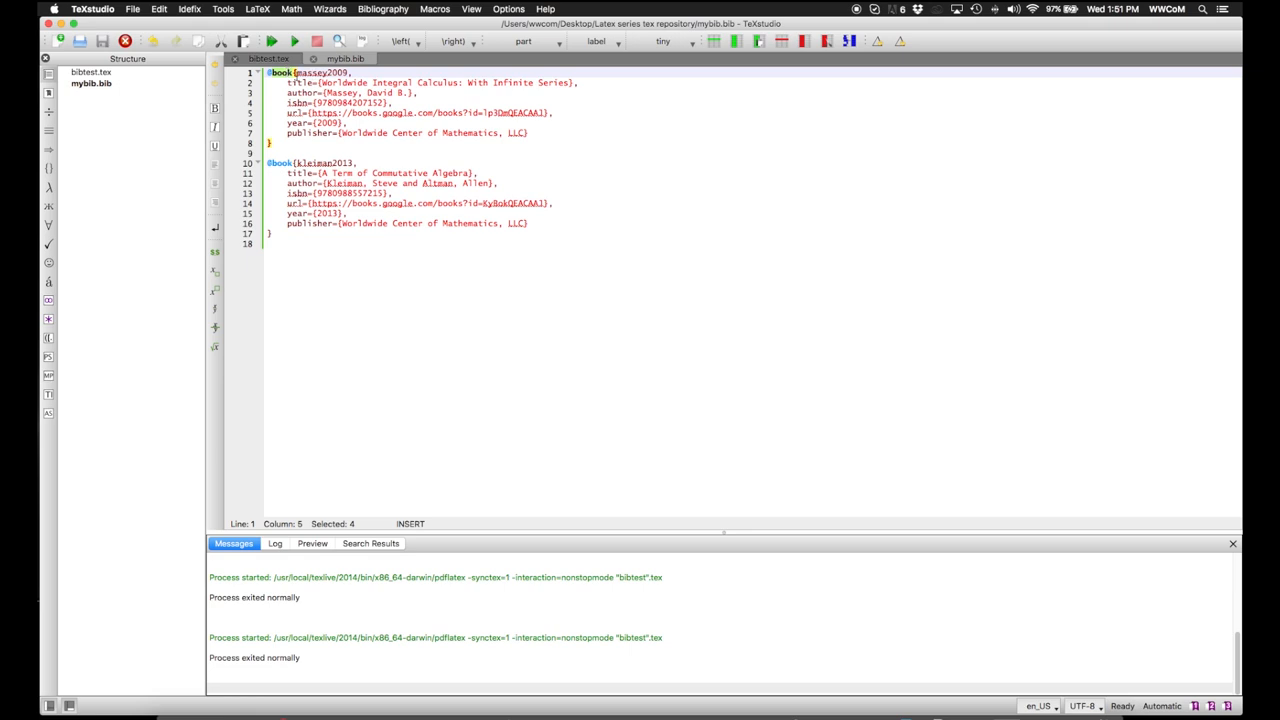
mouse_move(208, 212)
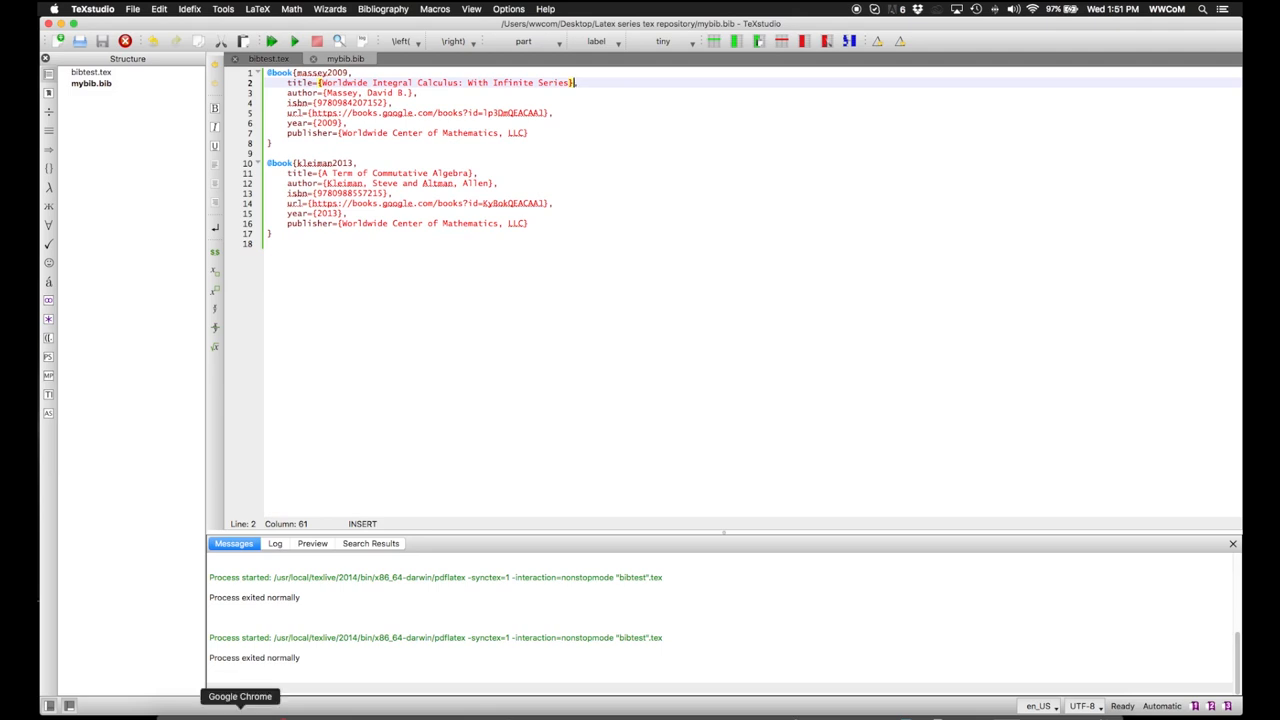
Step: In Chrome, reach books.google.com via a google.com search for Google Books
click(232, 700)
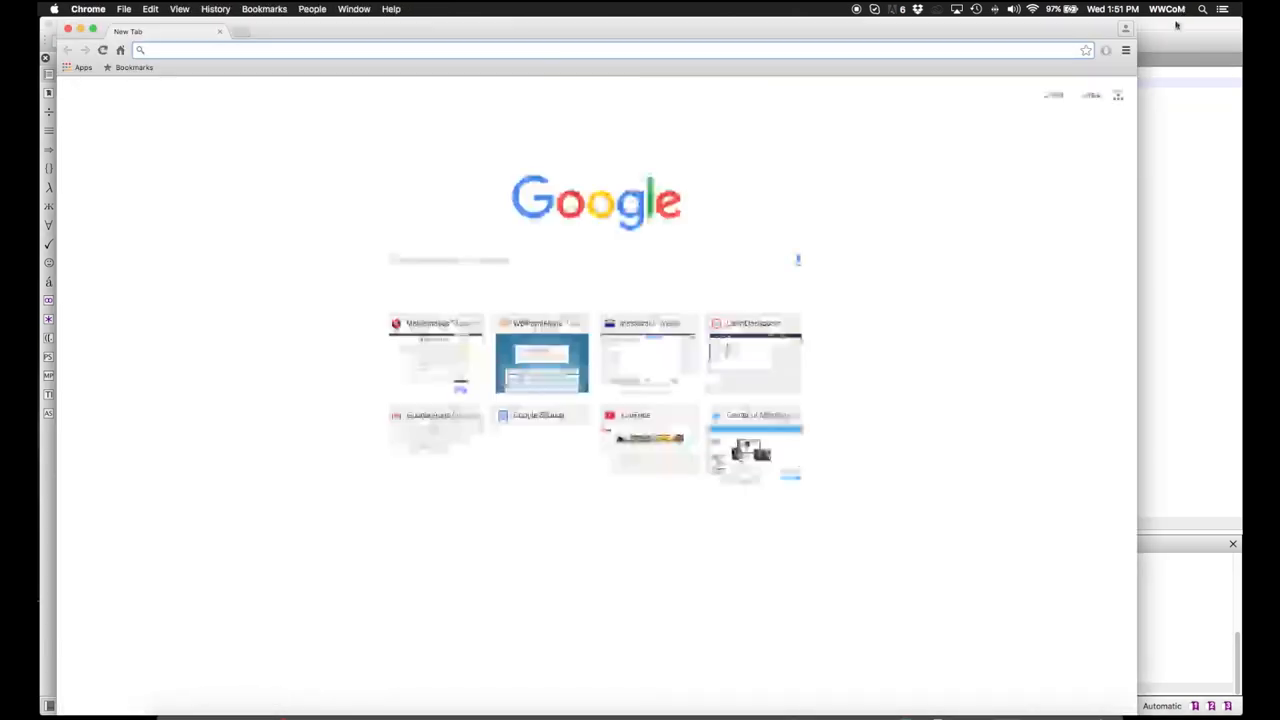
text(oog)
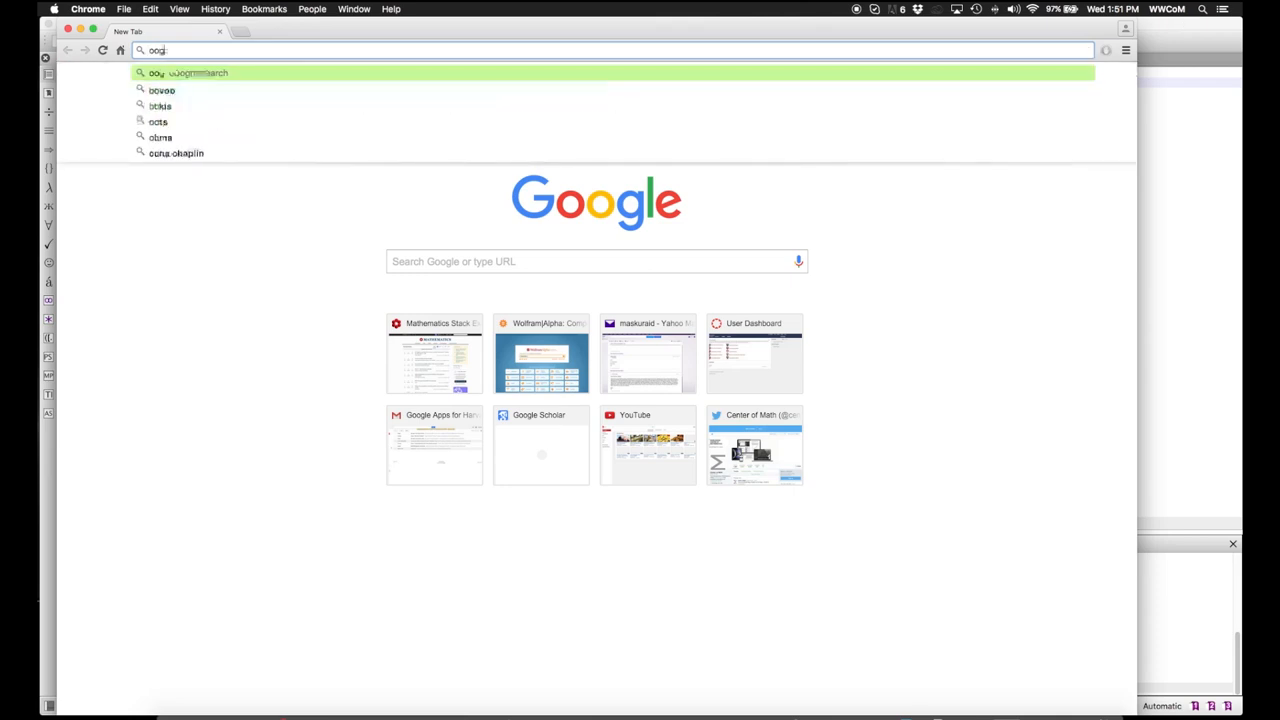
text(google.com)
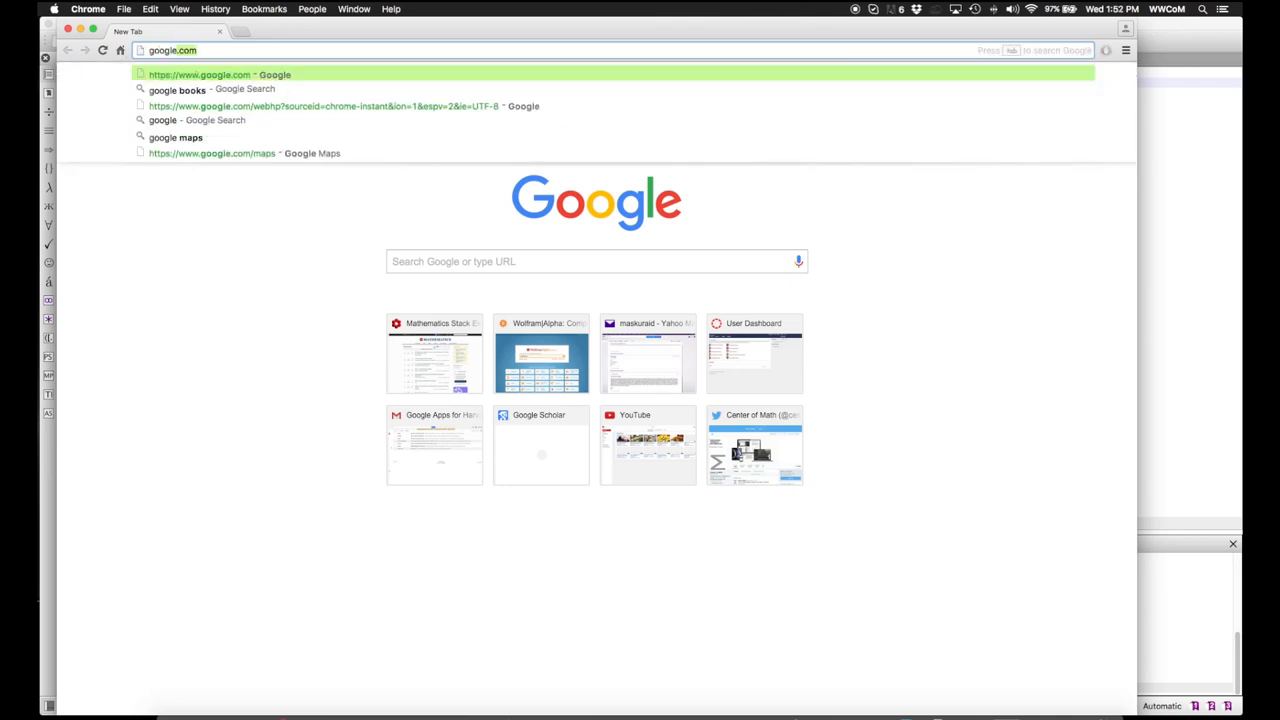
click(168, 88)
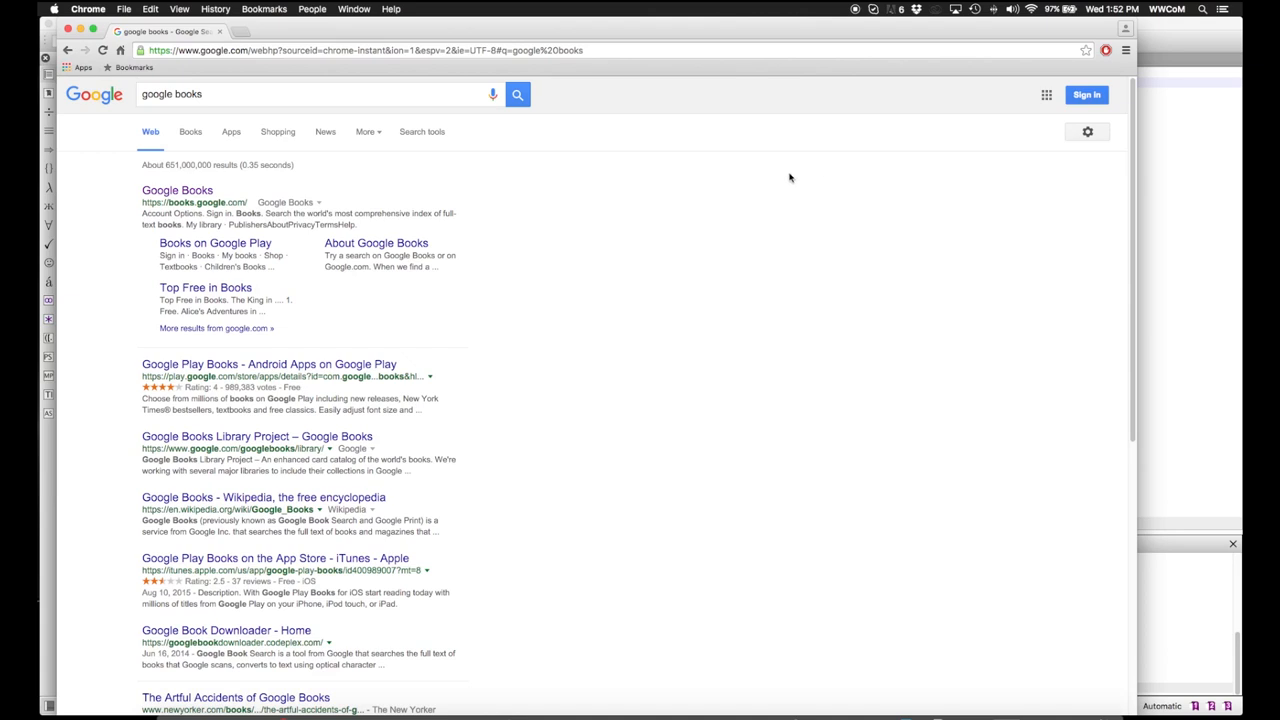
click(176, 188)
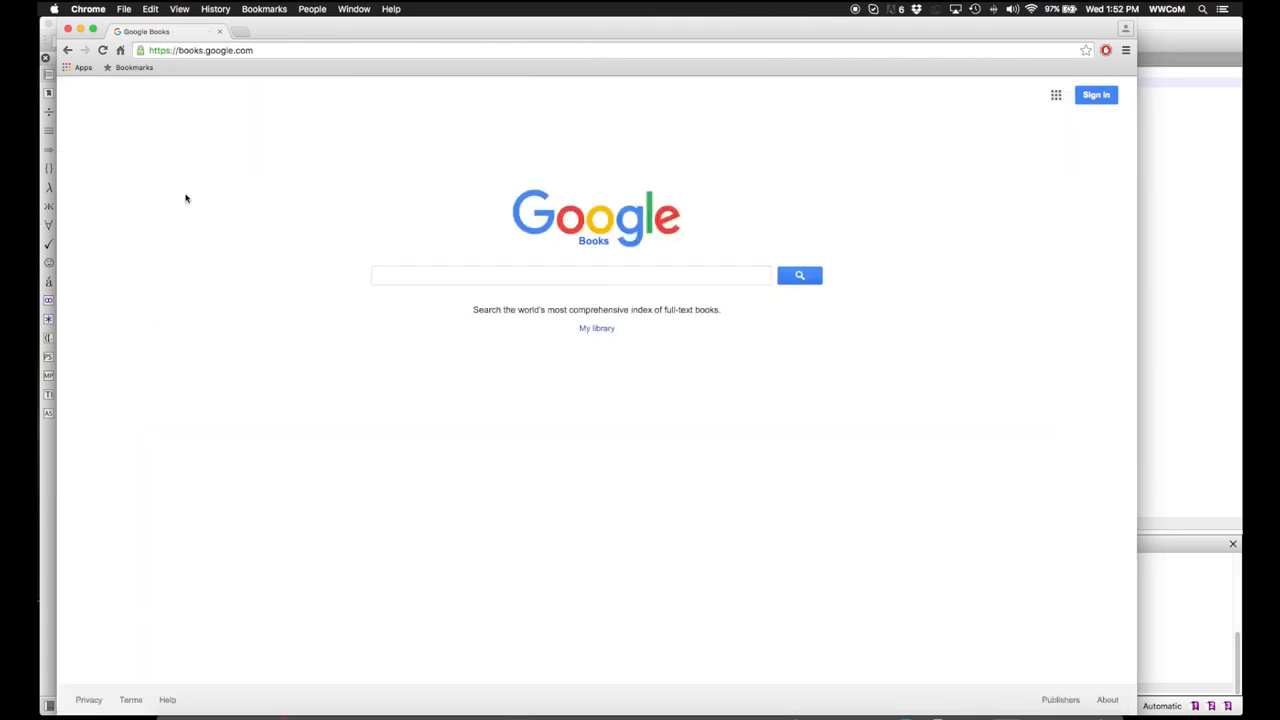
Step: Search 'worldwide integral calculus' and open the Worldwide Integral Calculus result
text(worldwide integral calculus)
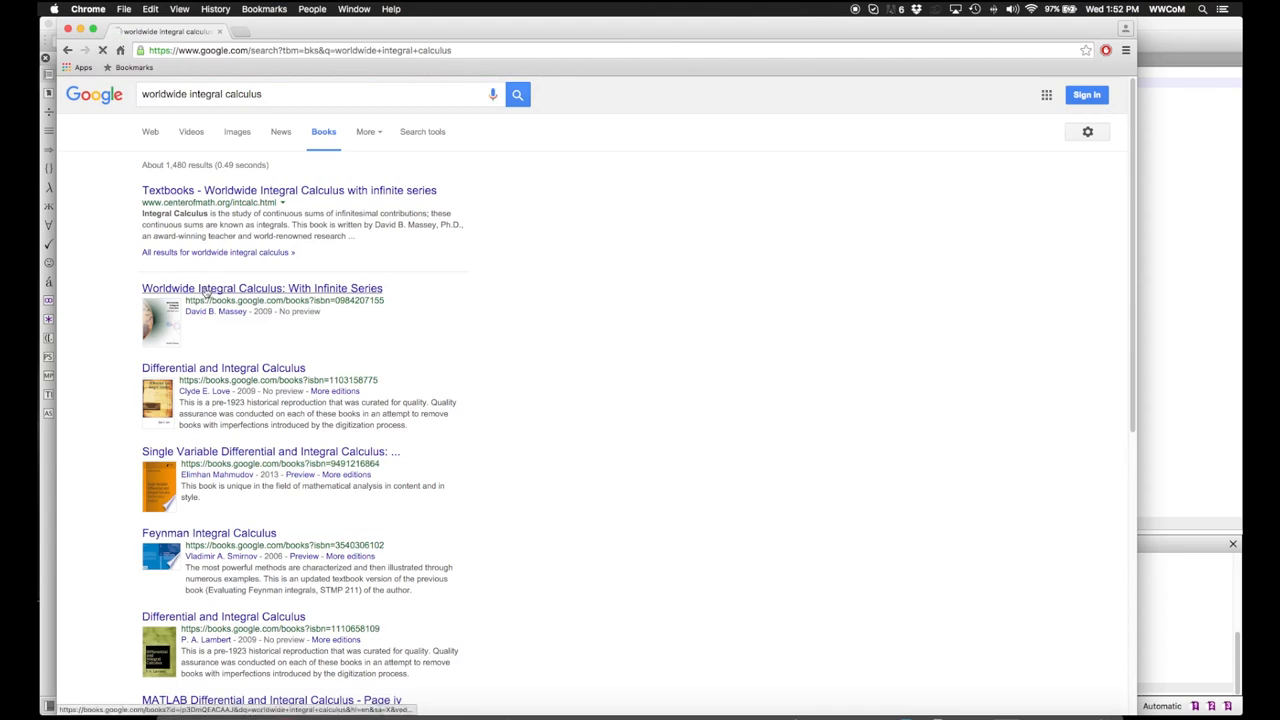
click(250, 288)
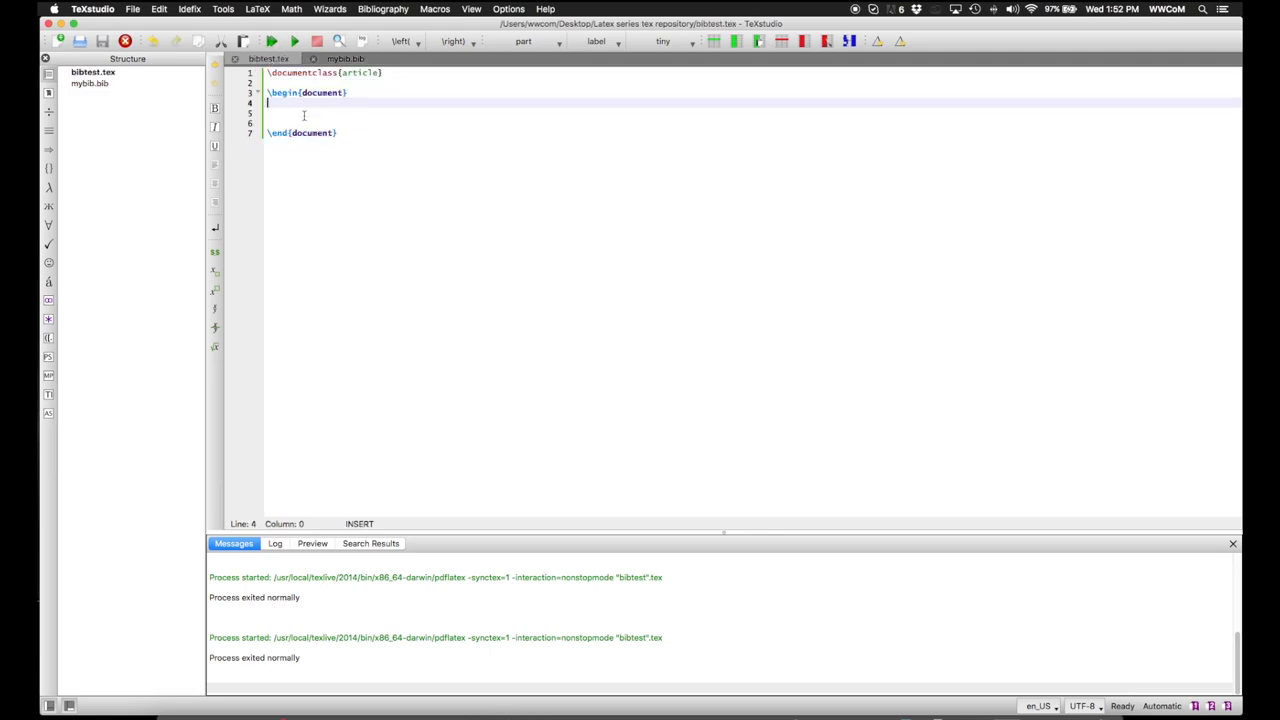
Step: Write 'Numbers are cool.' and \bibliographystyle{plain} in bibtest.tex
text(Numbers are cool.)
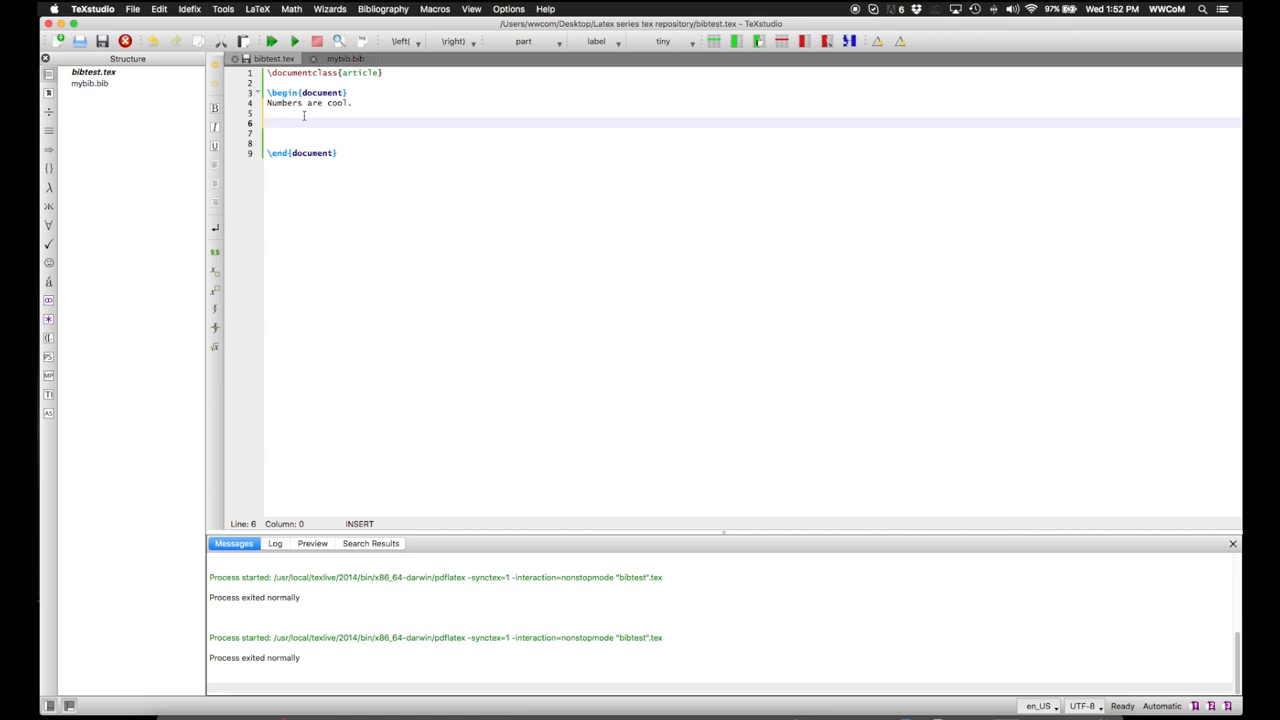
text(\)
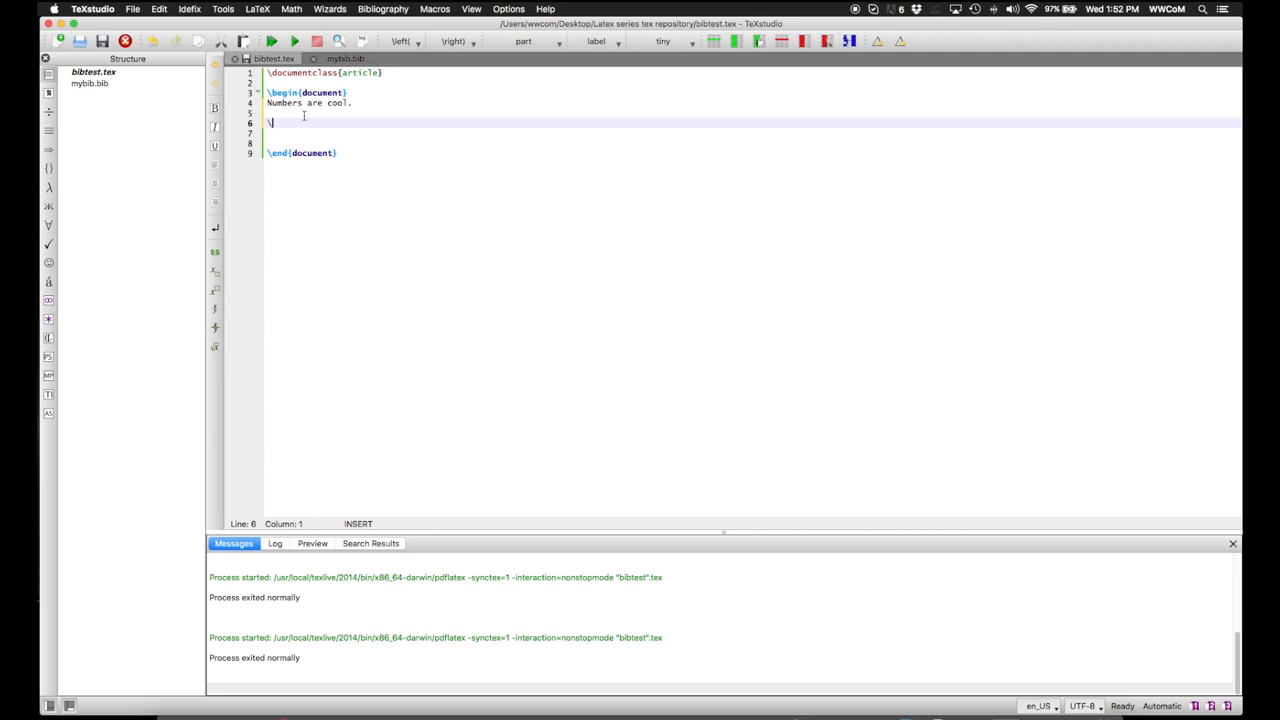
text(bibliographystyle{plain)
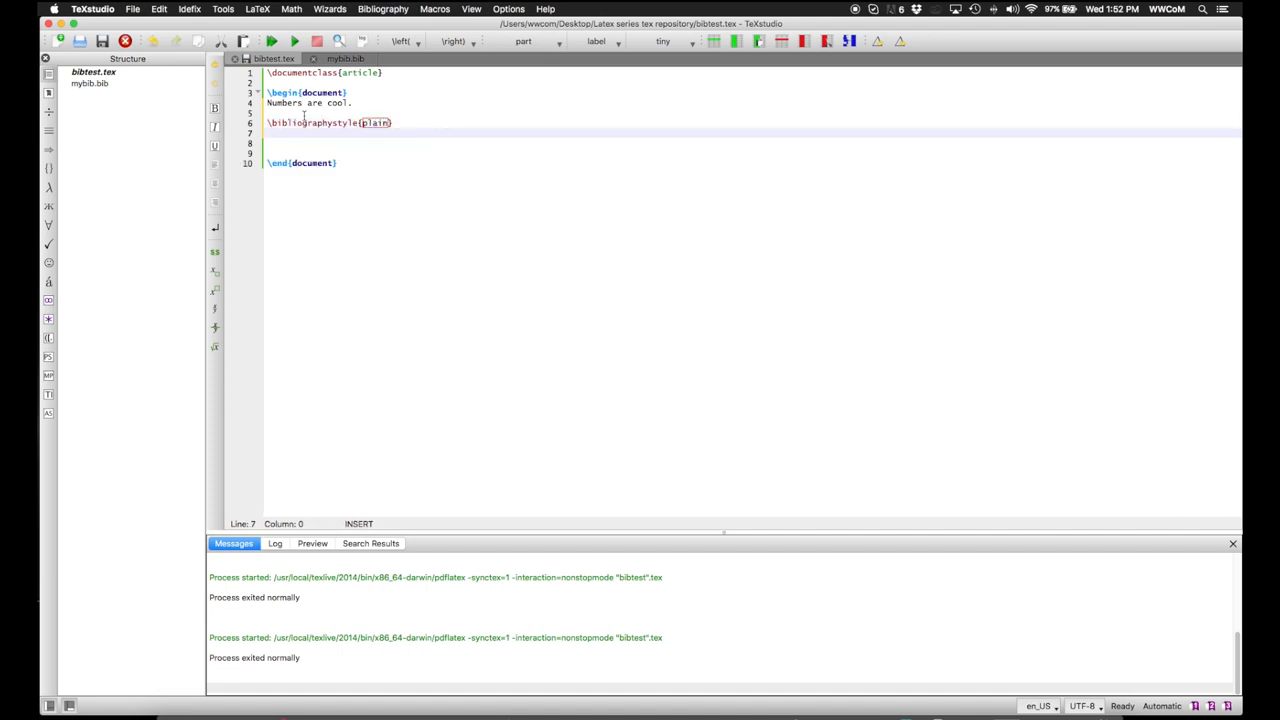
Step: Add \bibliography{mybib.bib} naming mybib.bib as the bibliography
text(\bibliography{bib file)
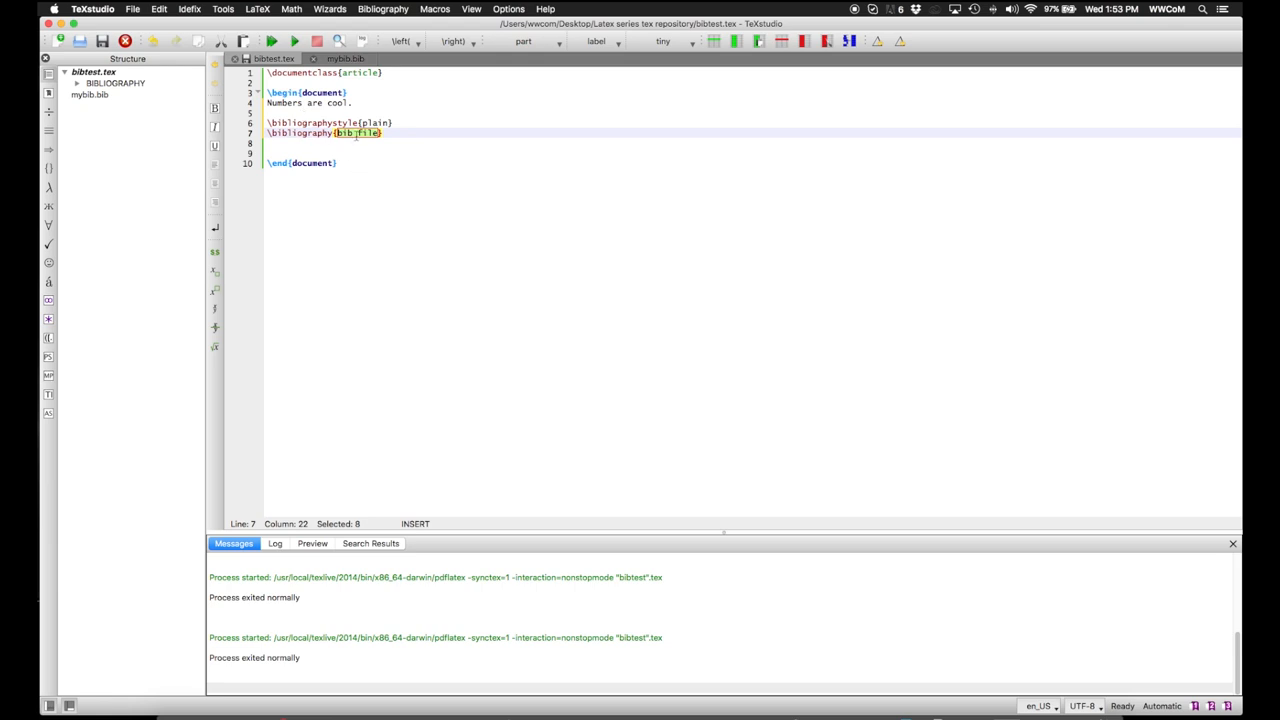
text(mybib.bib)
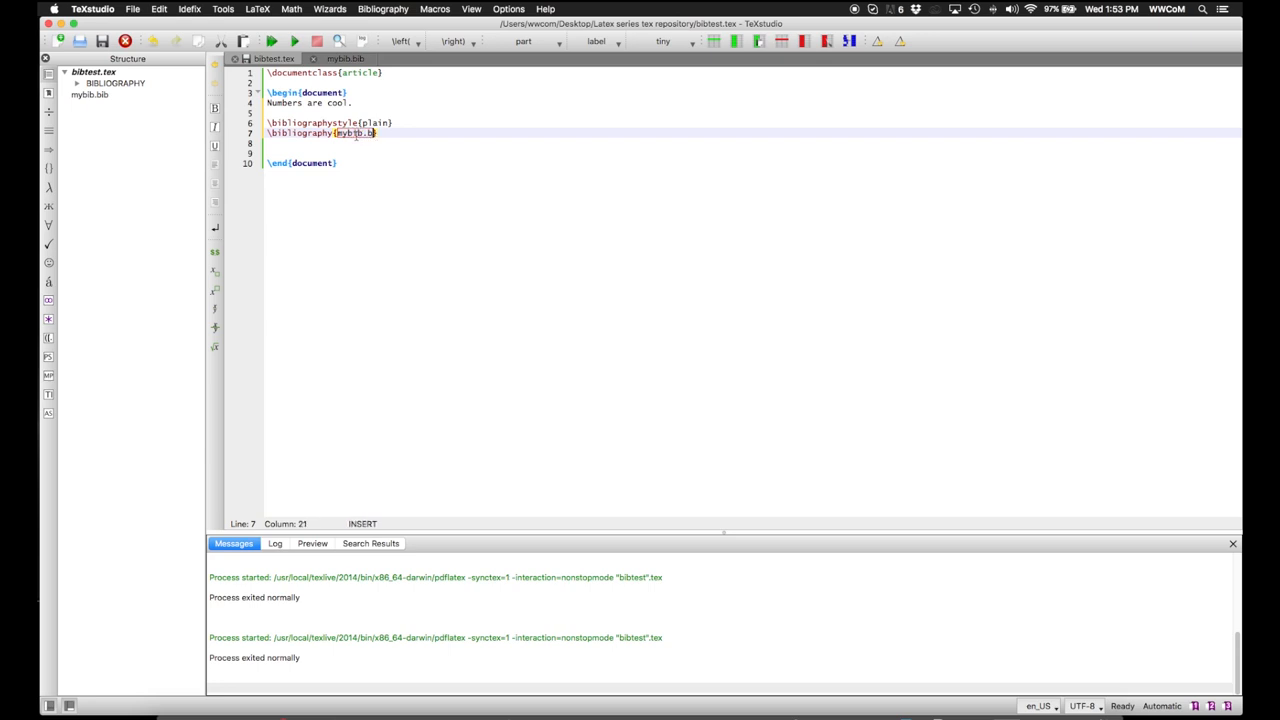
text(ib)
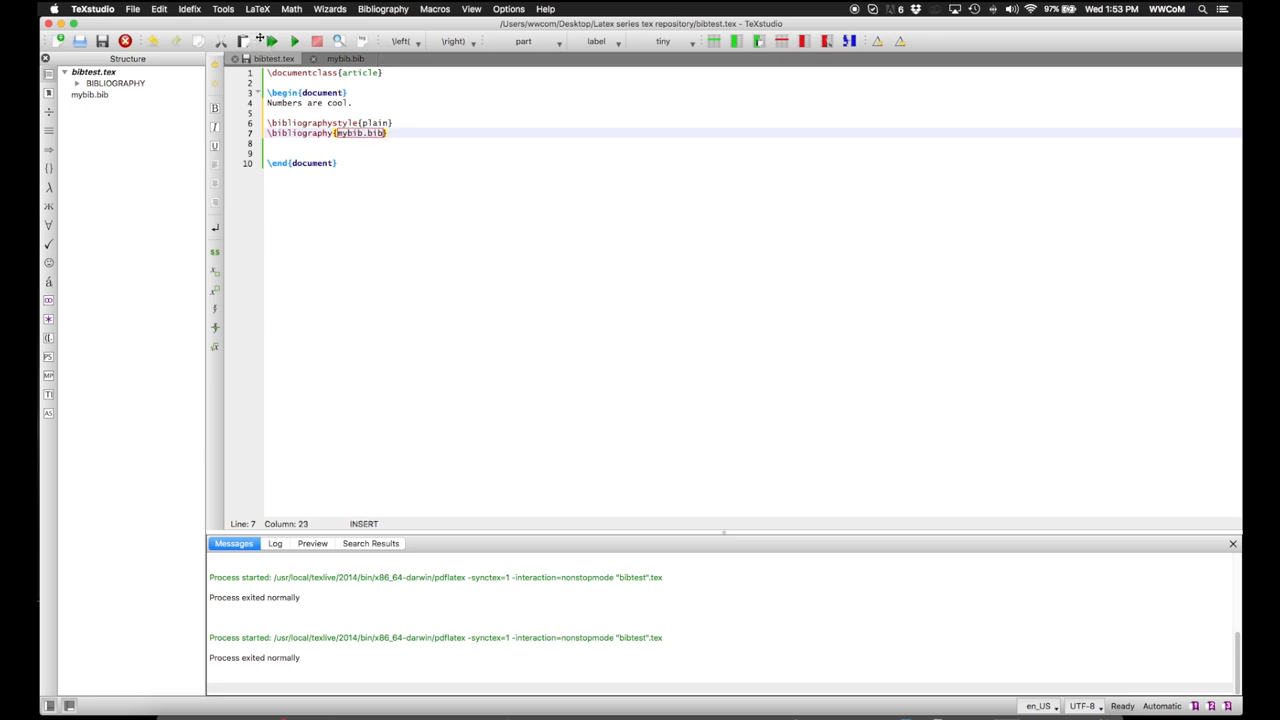
Step: Build & View so the PDF shows 'Numbers are cool.' above an empty References heading
click(272, 36)
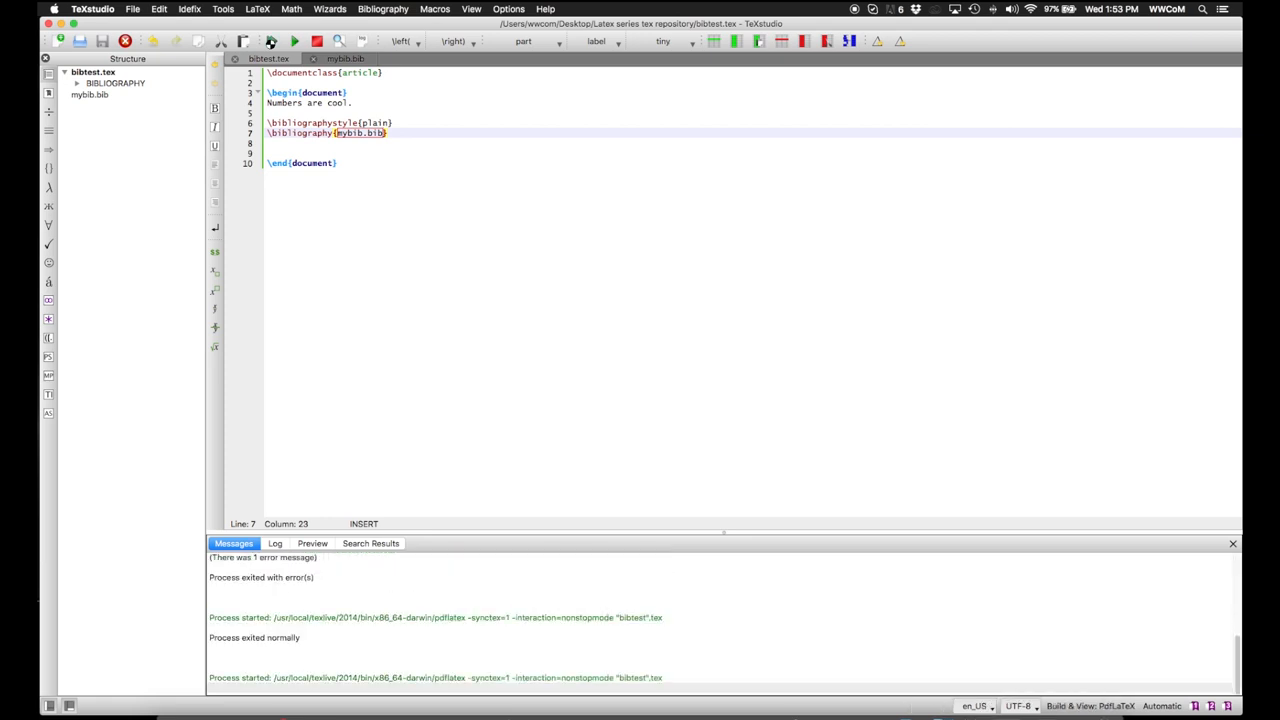
click(292, 40)
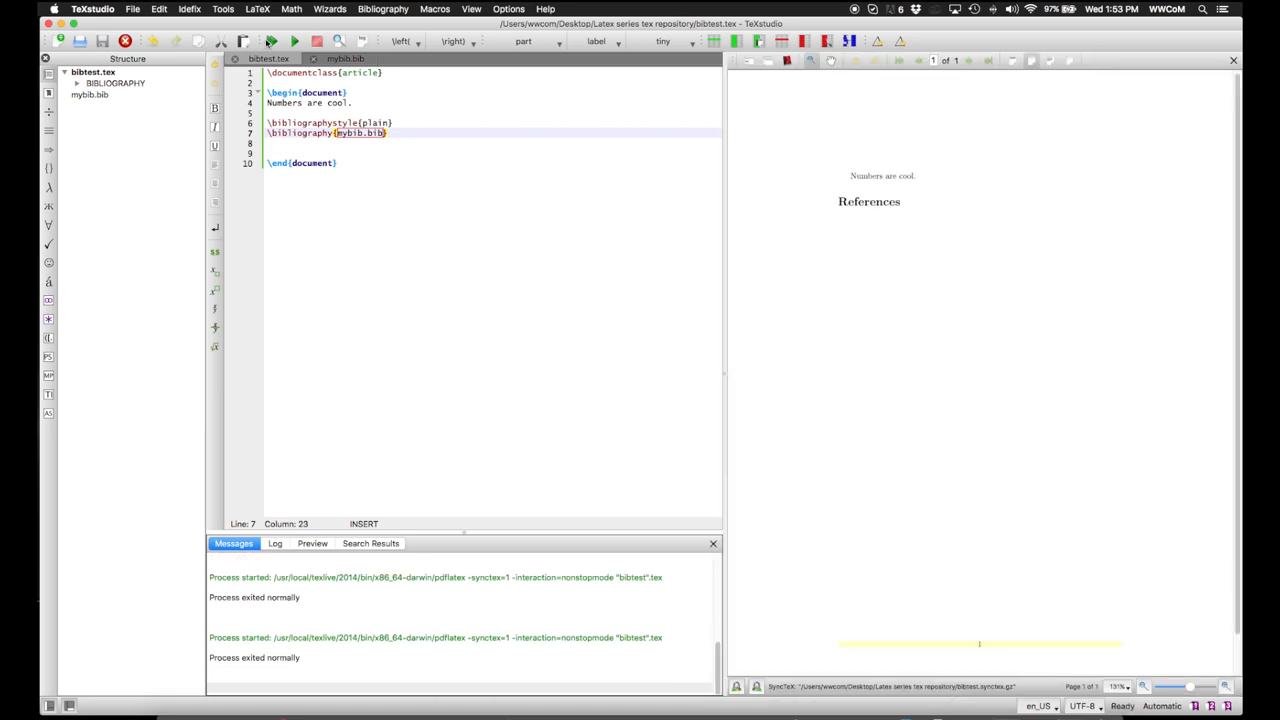
mouse_move(944, 252)
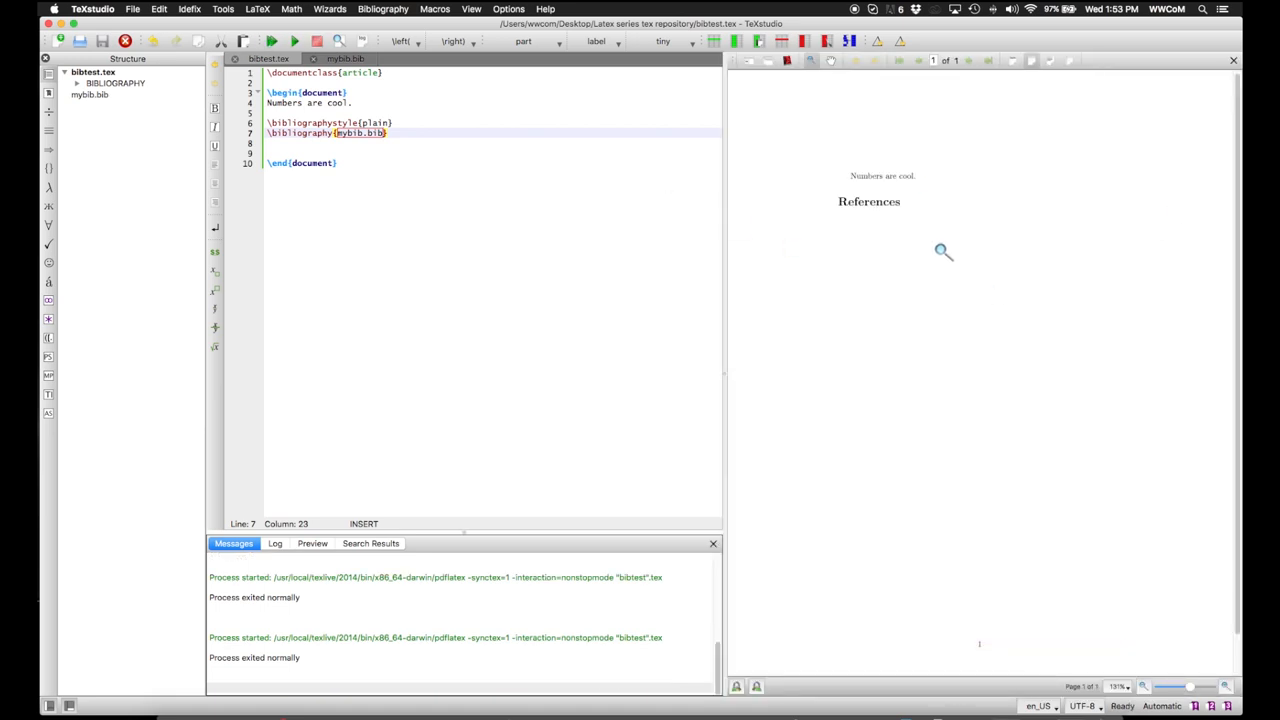
mouse_move(900, 228)
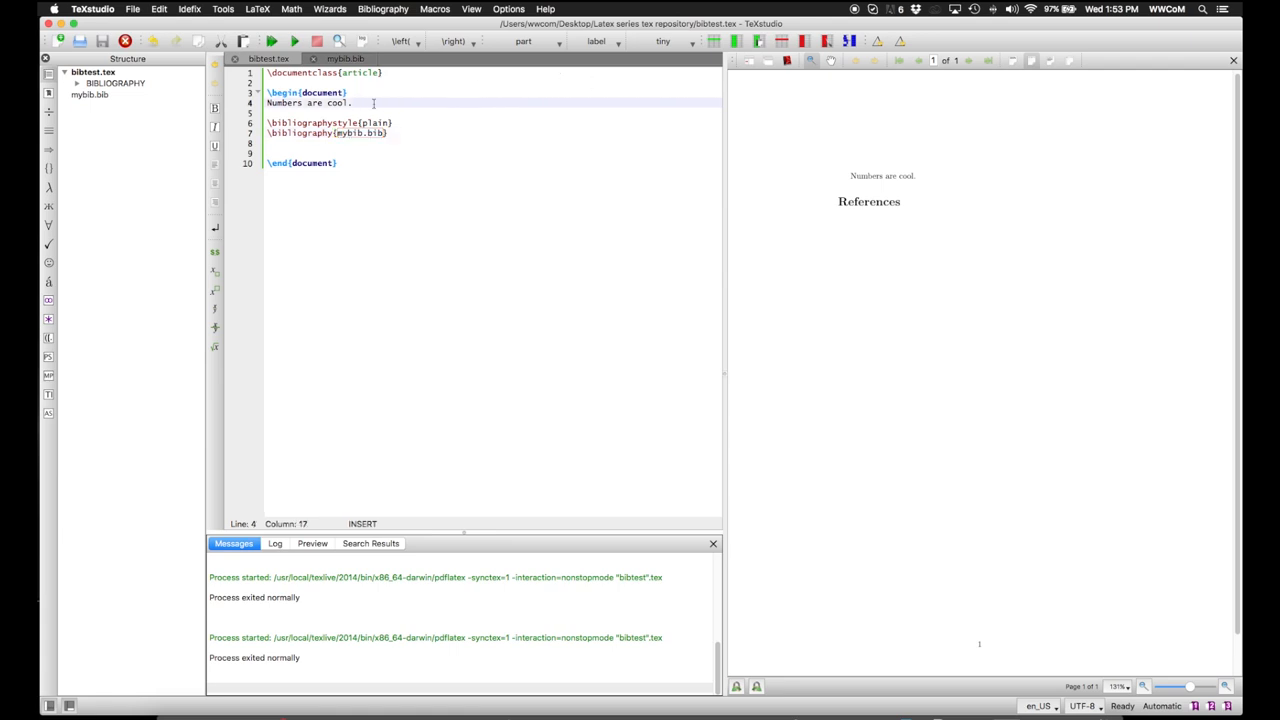
Step: Insert \cite{massey2009} after 'Numbers are cool' and run the build
text(" ")
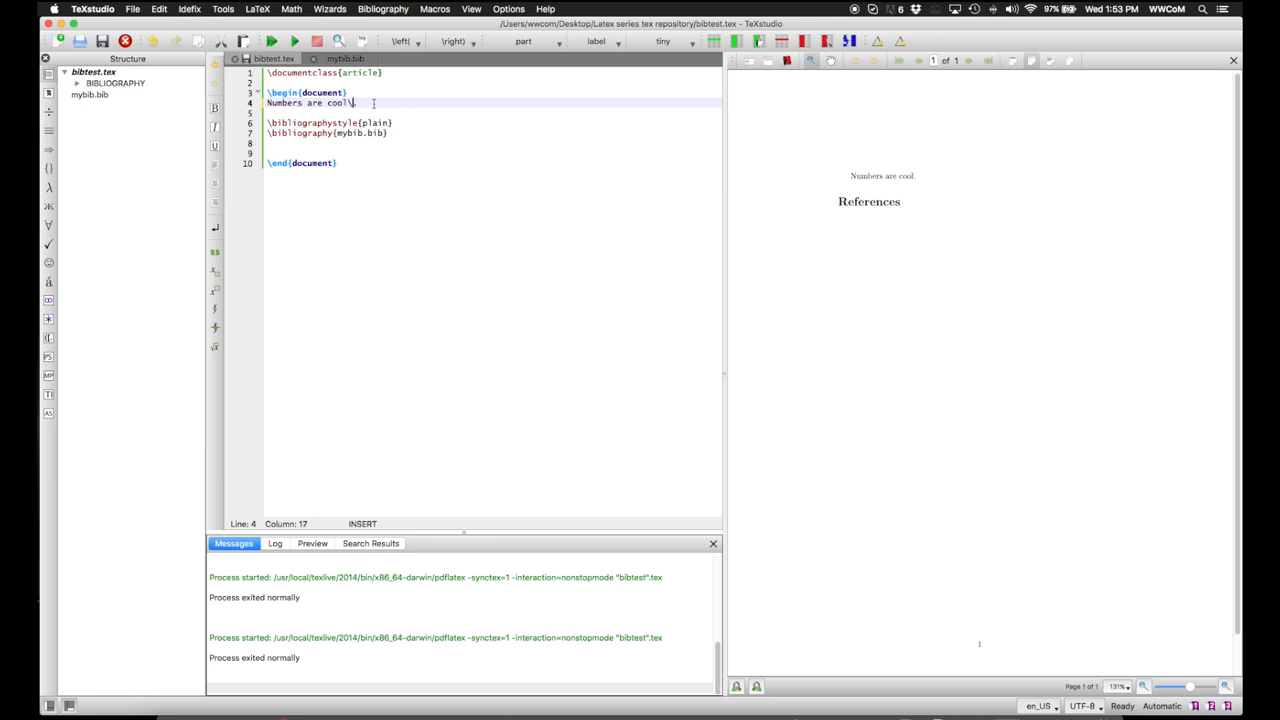
text(\cite)
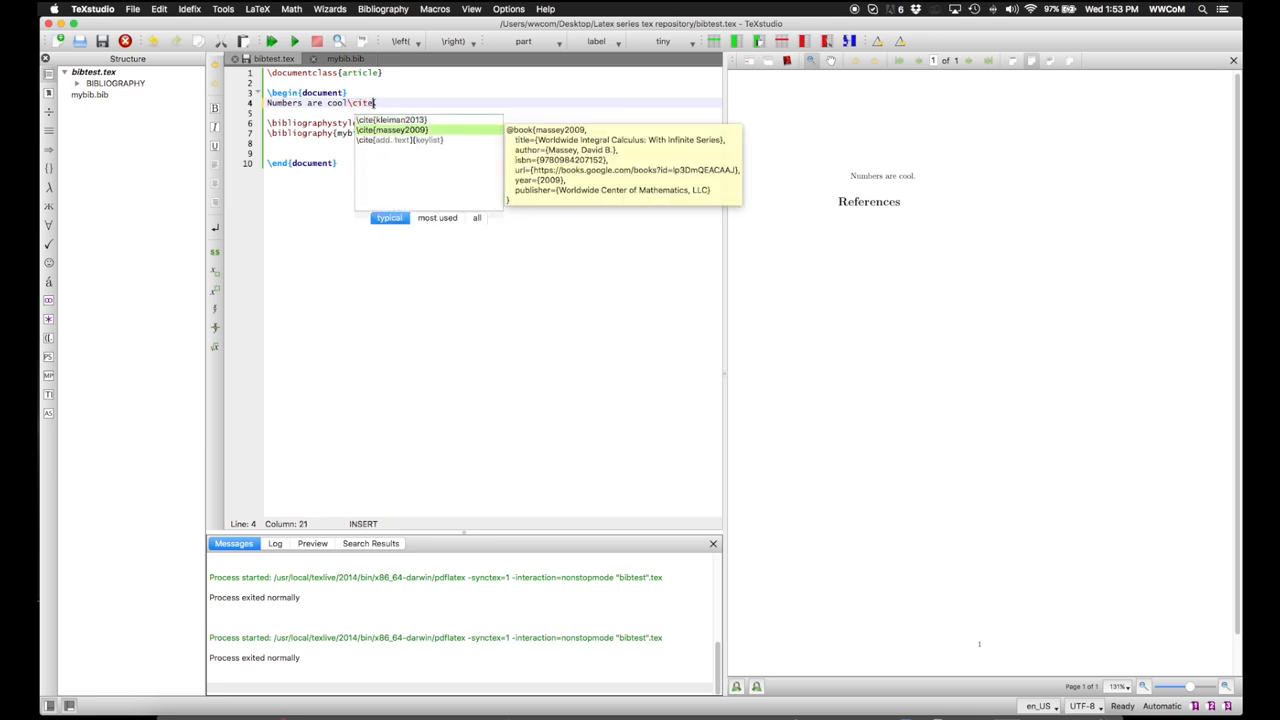
click(420, 130)
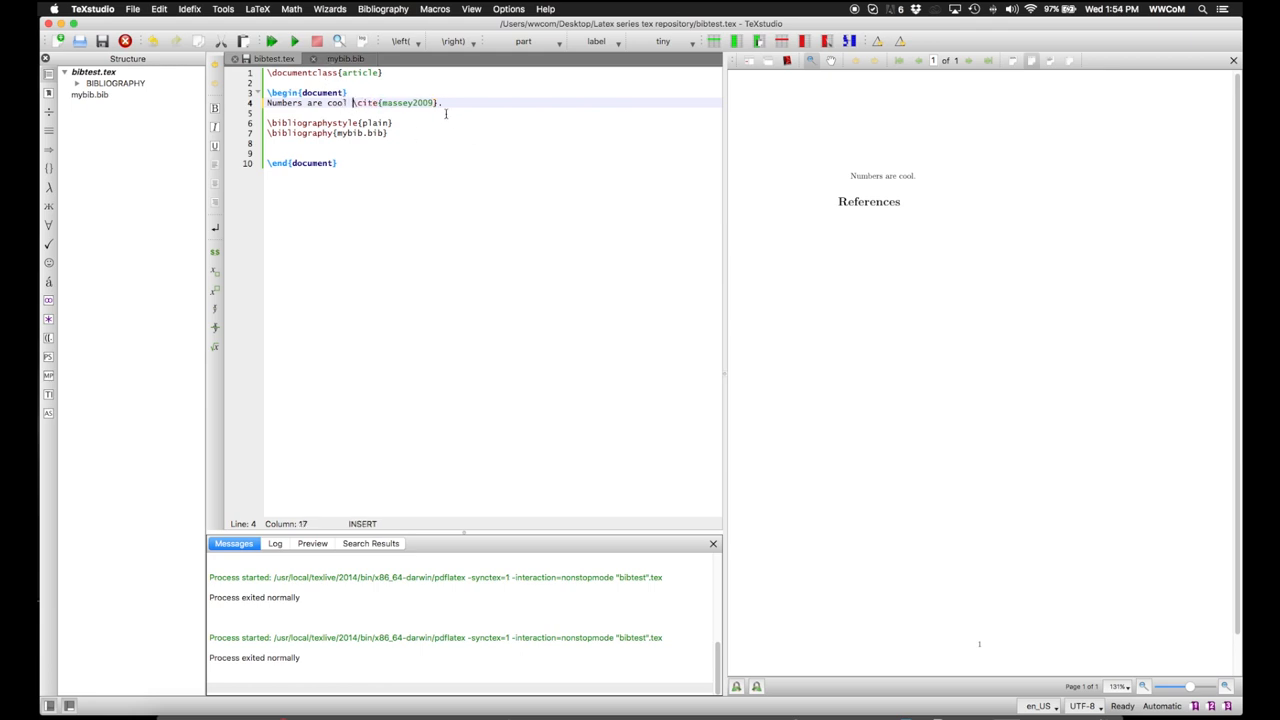
click(270, 44)
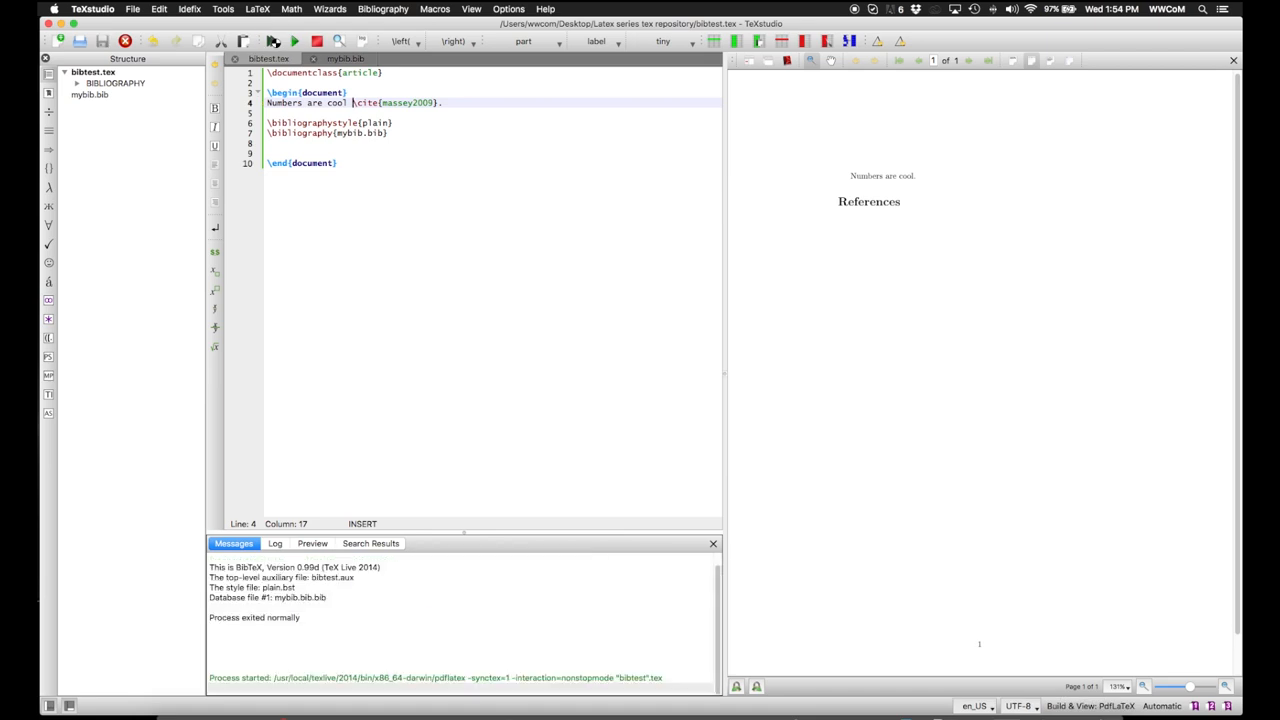
Step: Recompile so the citation shows as [1] with Massey's Worldwide Integral Calculus under References
click(292, 44)
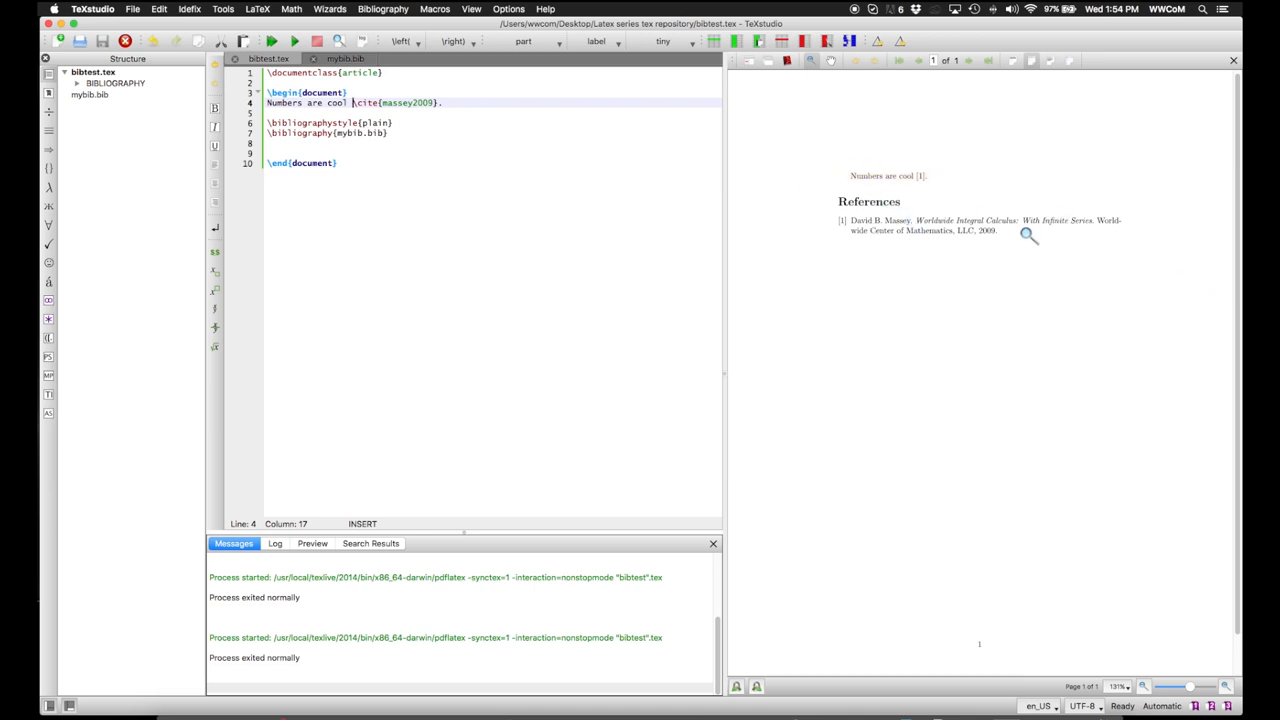
mouse_move(940, 244)
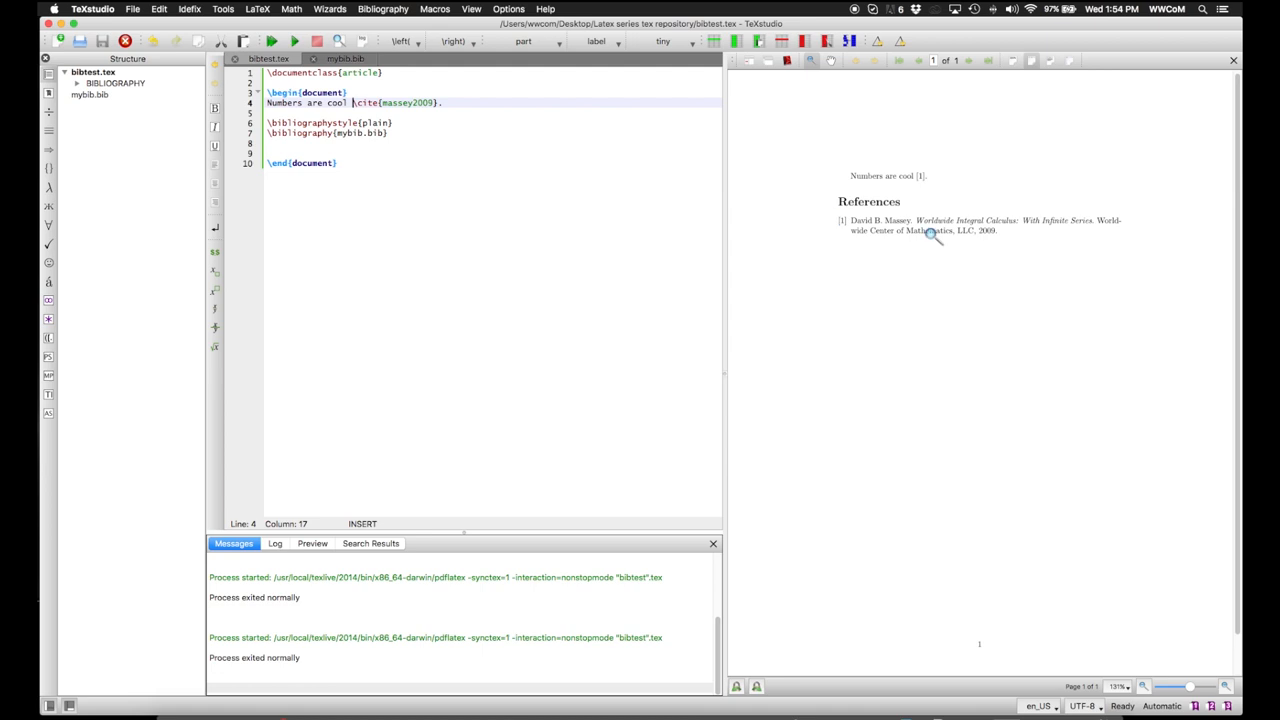
mouse_move(922, 156)
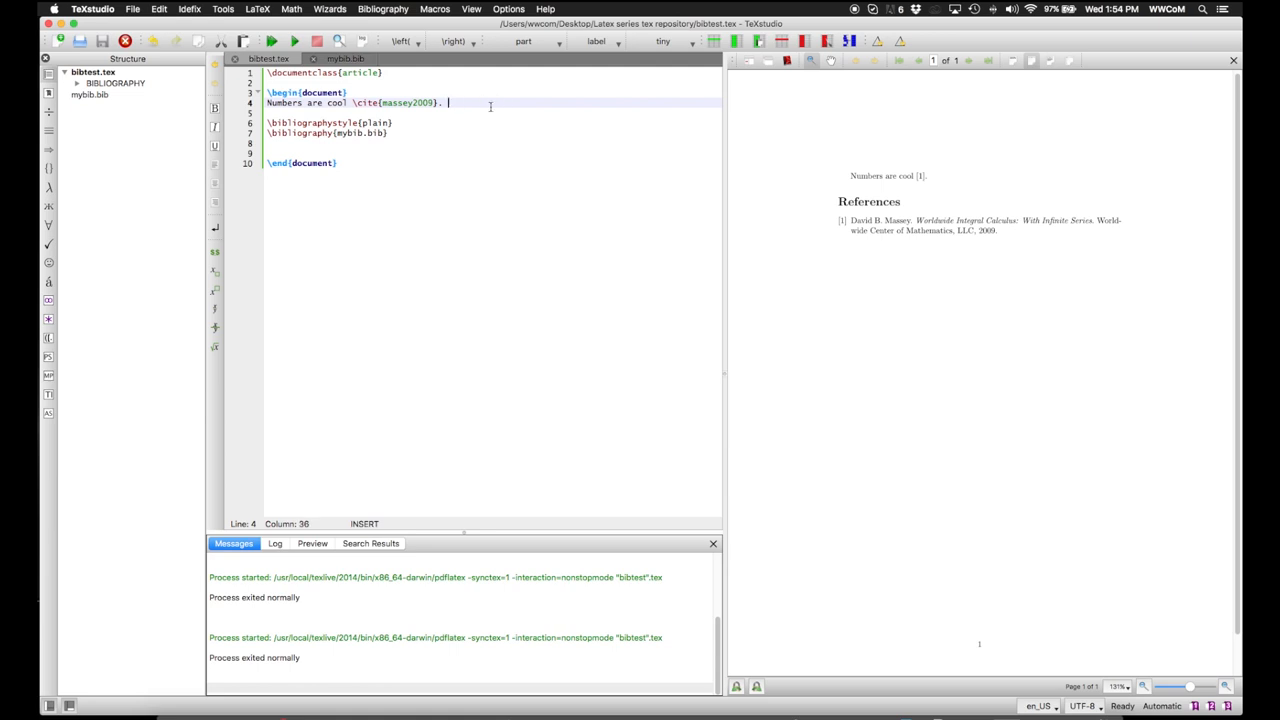
Step: Insert \nocite{kleiman2013} after the sentence via autocomplete
text(\)
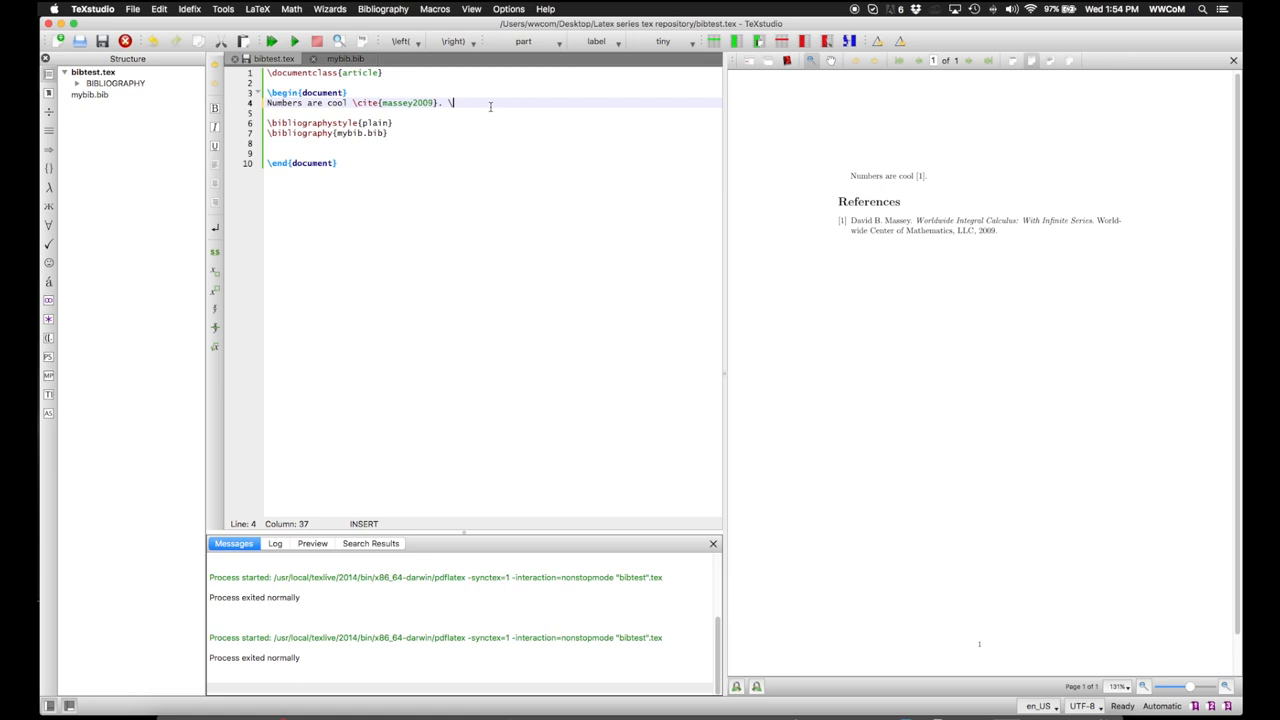
text(no)
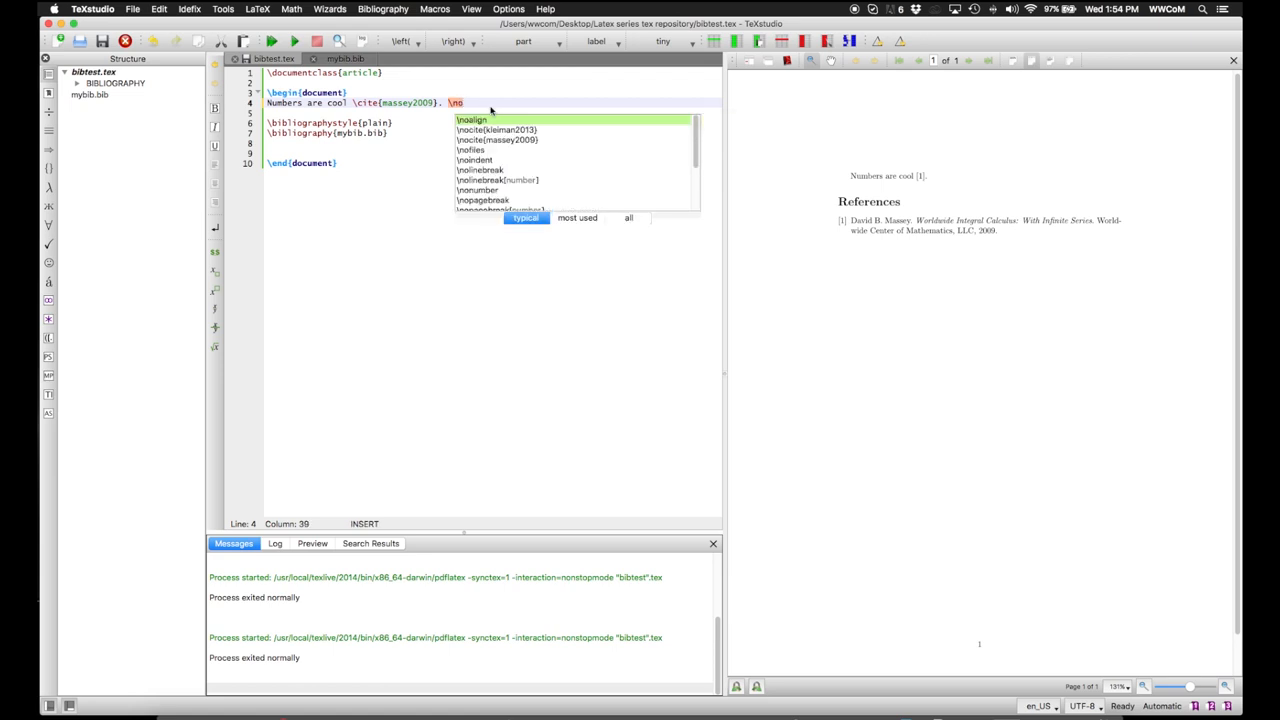
click(496, 130)
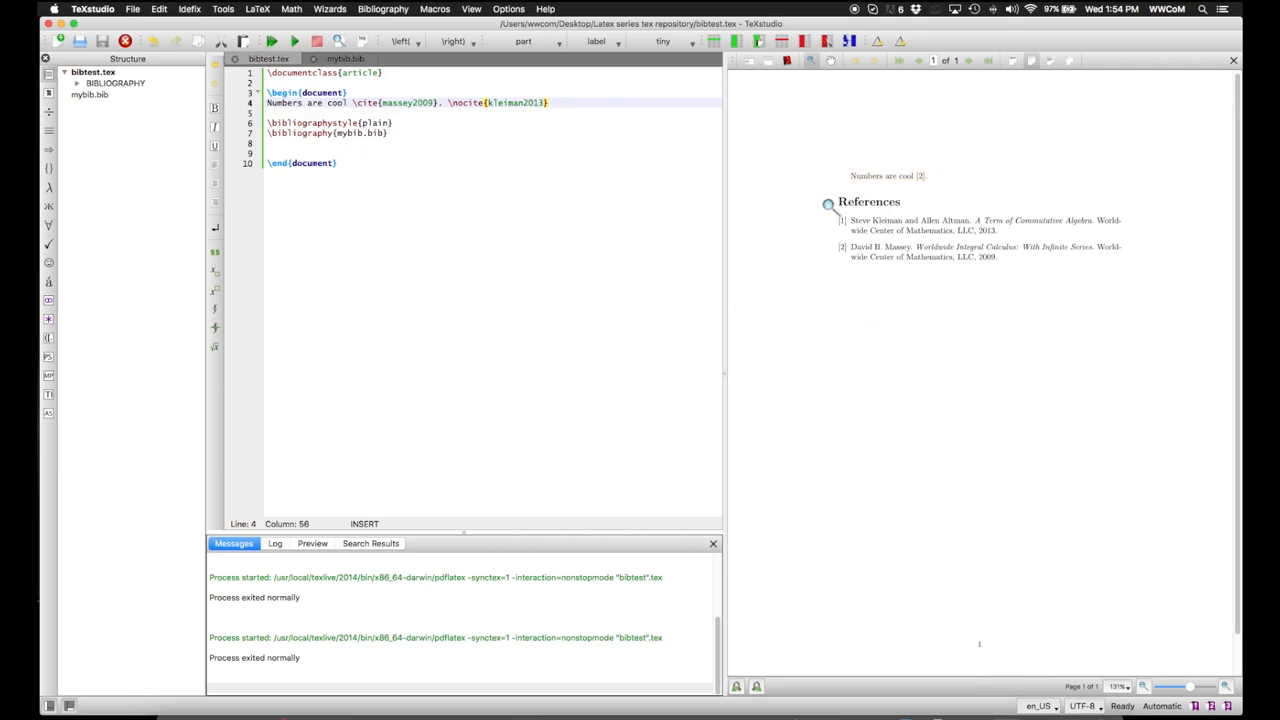
mouse_move(892, 332)
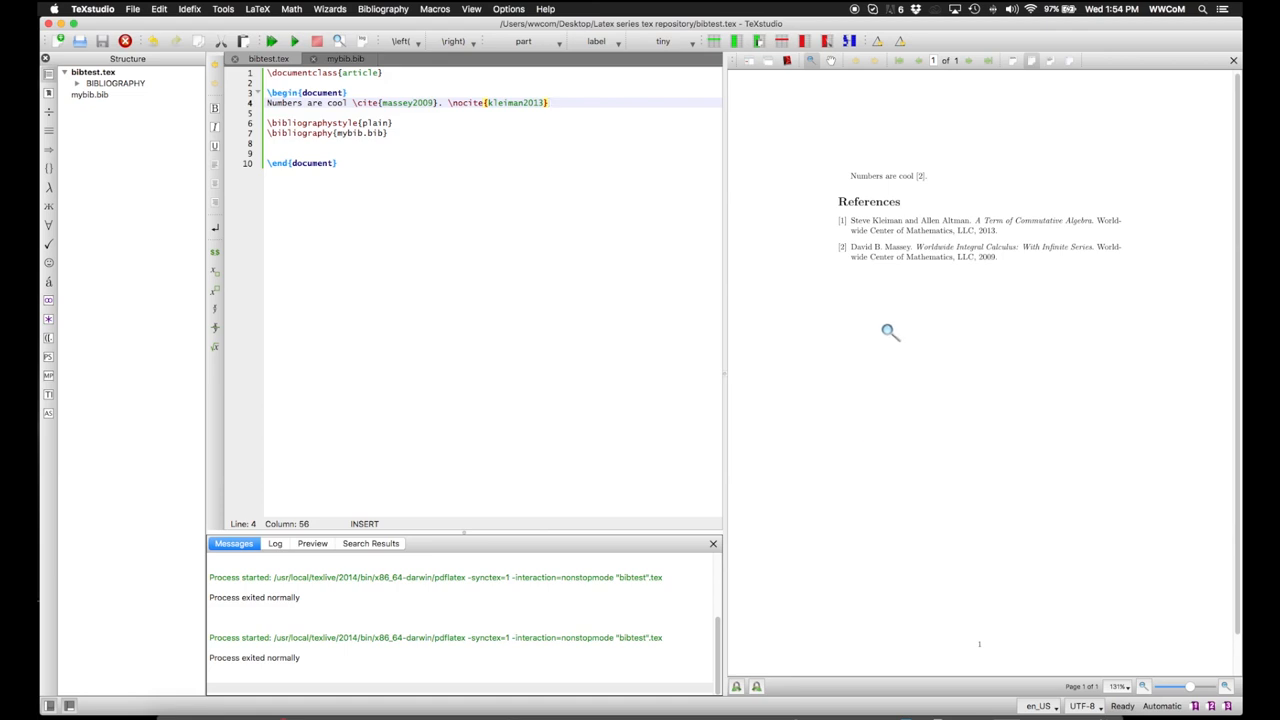
mouse_move(872, 232)
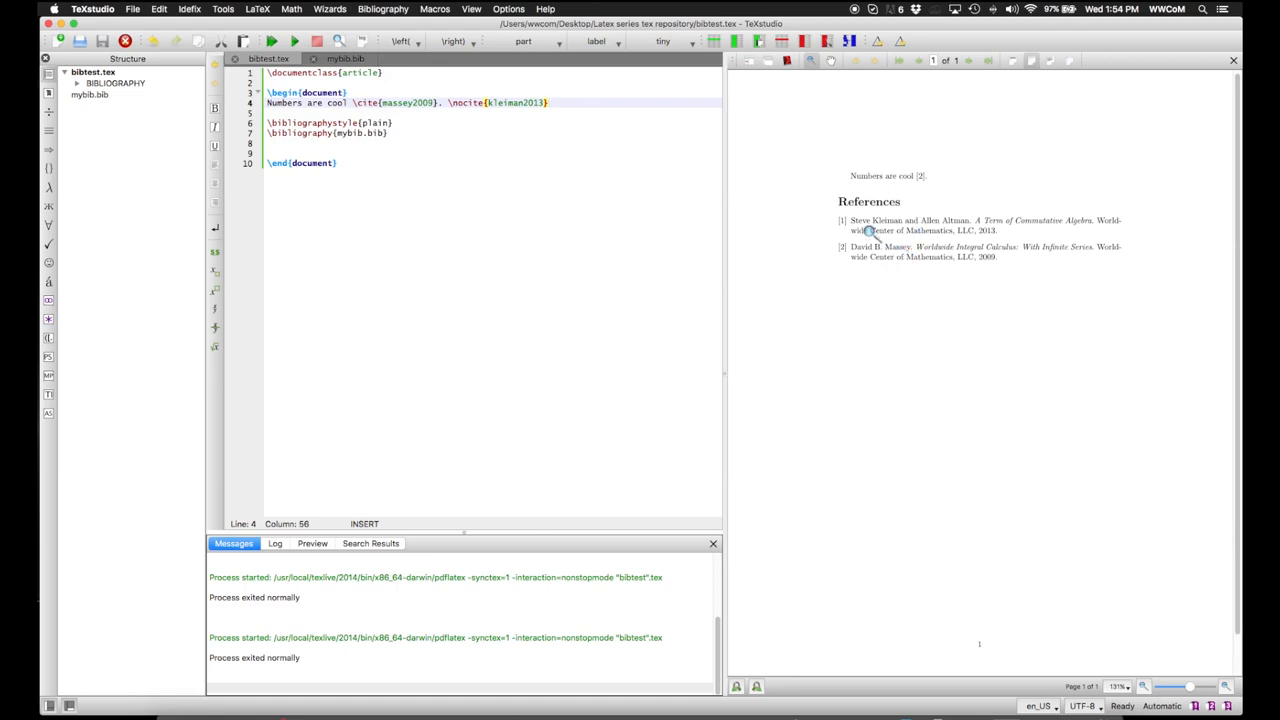
mouse_move(904, 248)
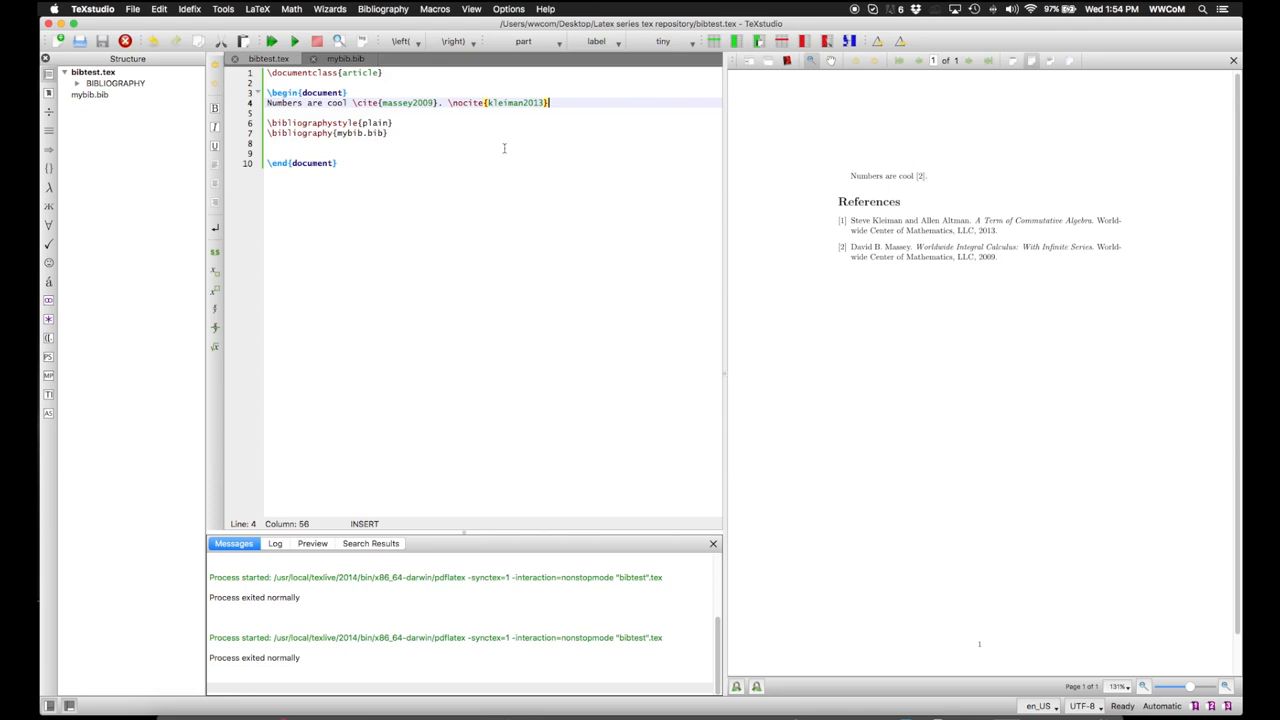
Step: Replace the plain style with unsrt and recompile so Massey lists before Kleiman
double_click(352, 122)
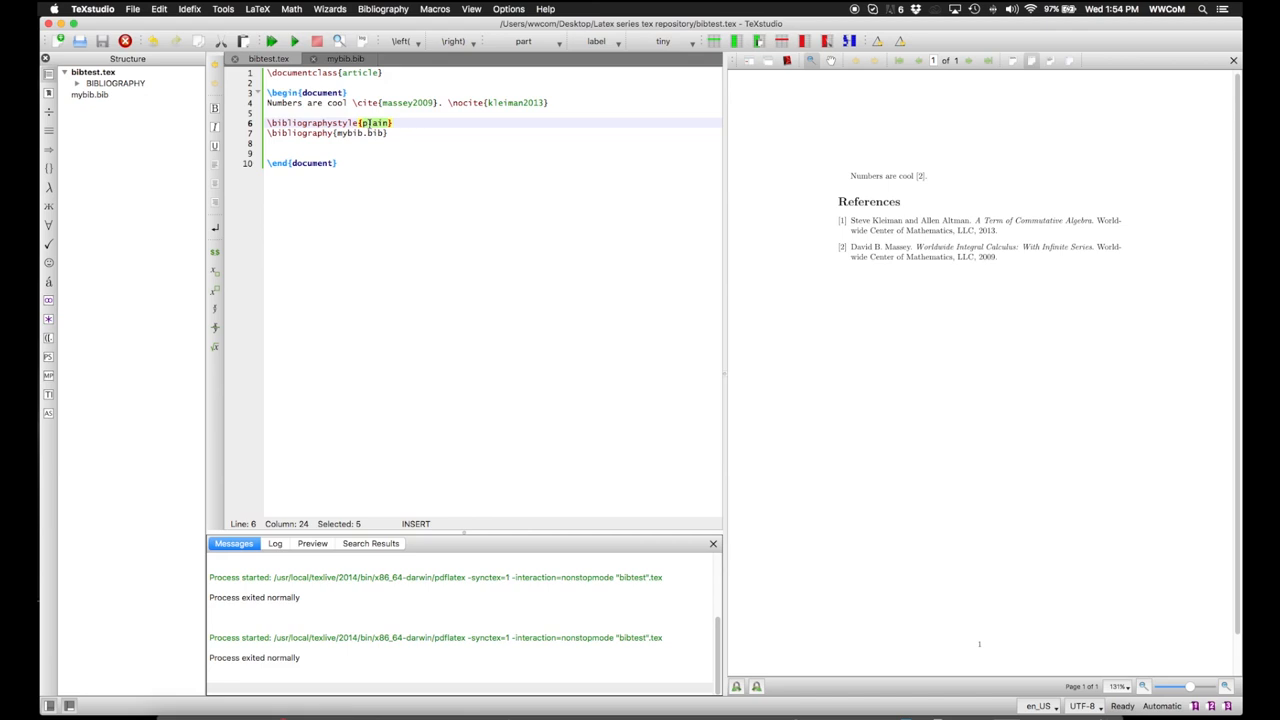
text(unsrt)
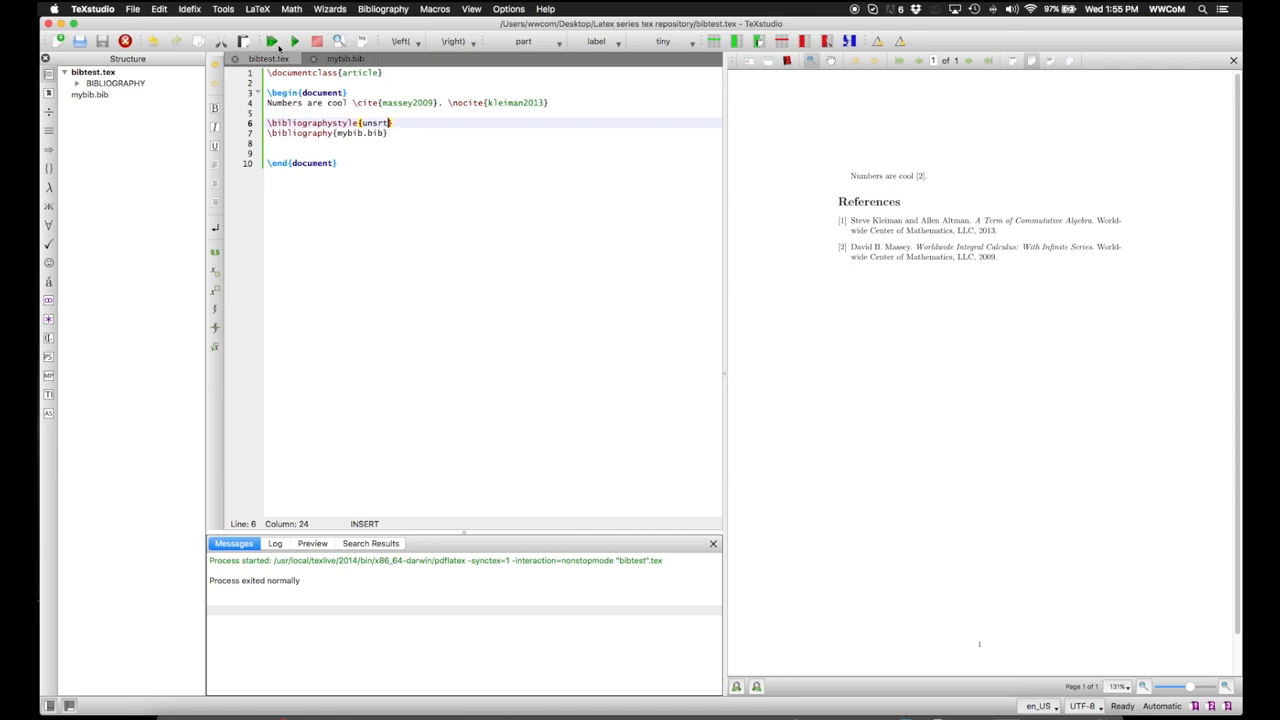
click(212, 12)
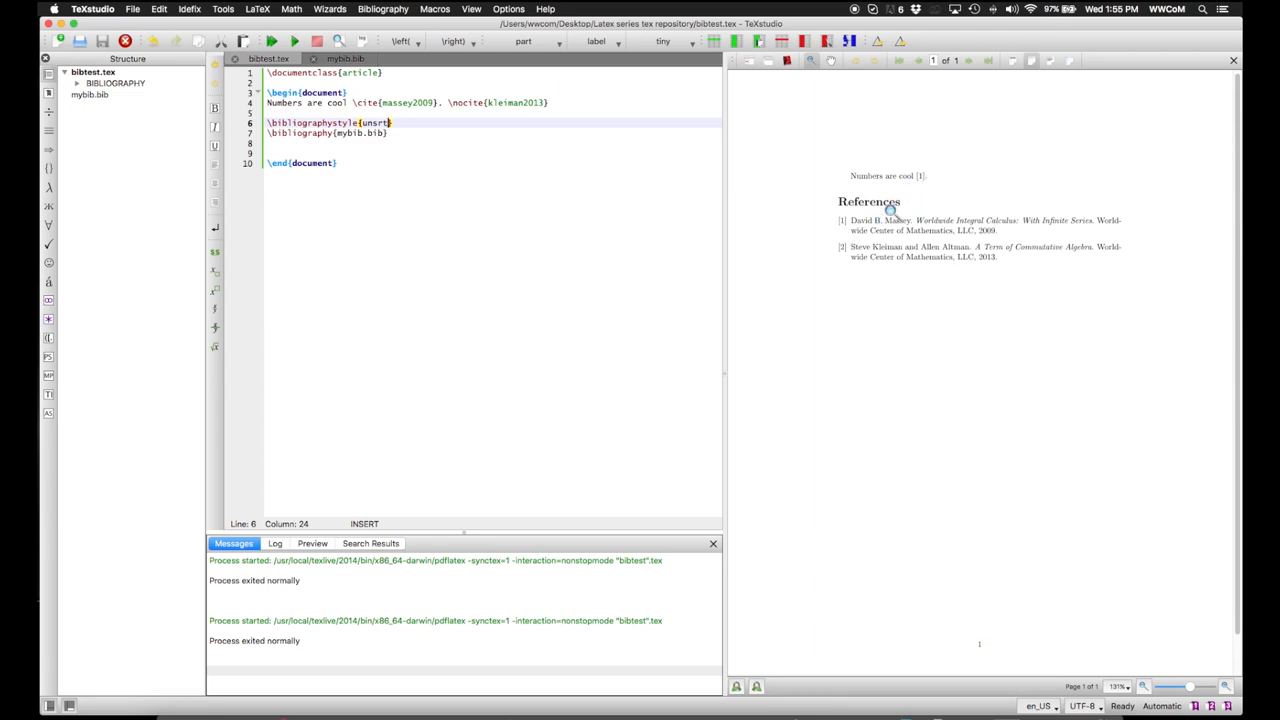
mouse_move(934, 200)
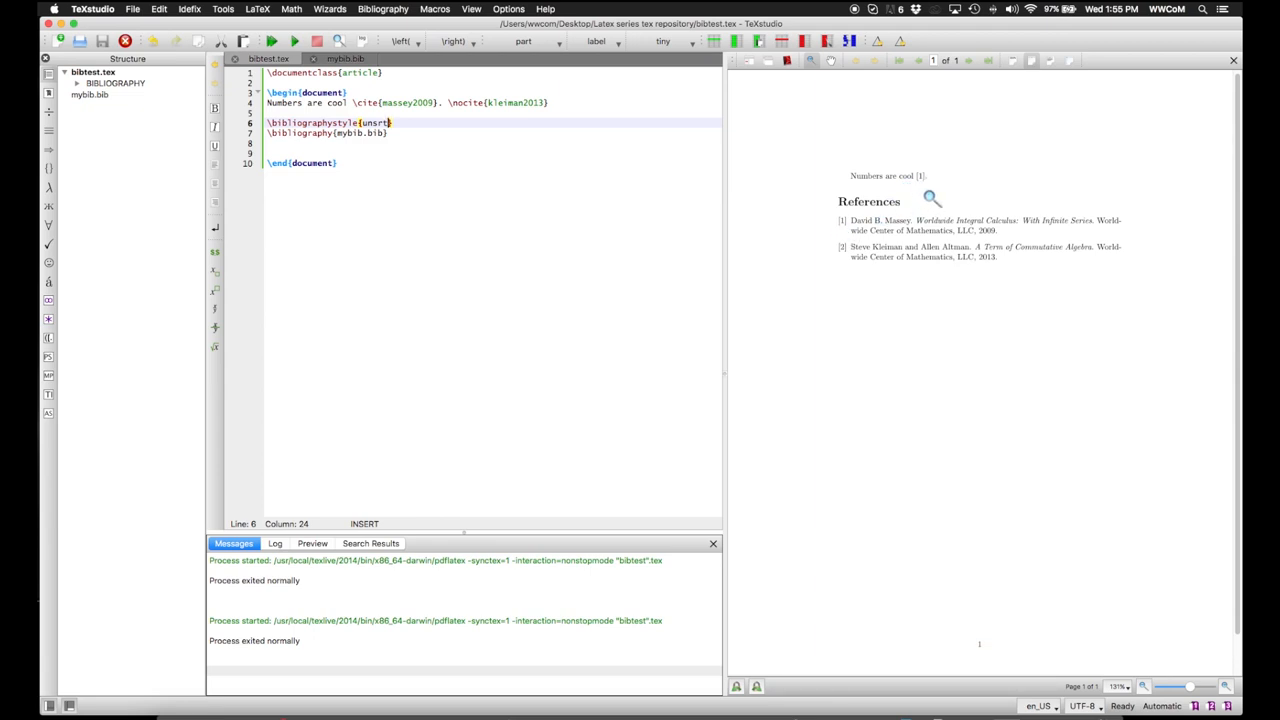
mouse_move(934, 206)
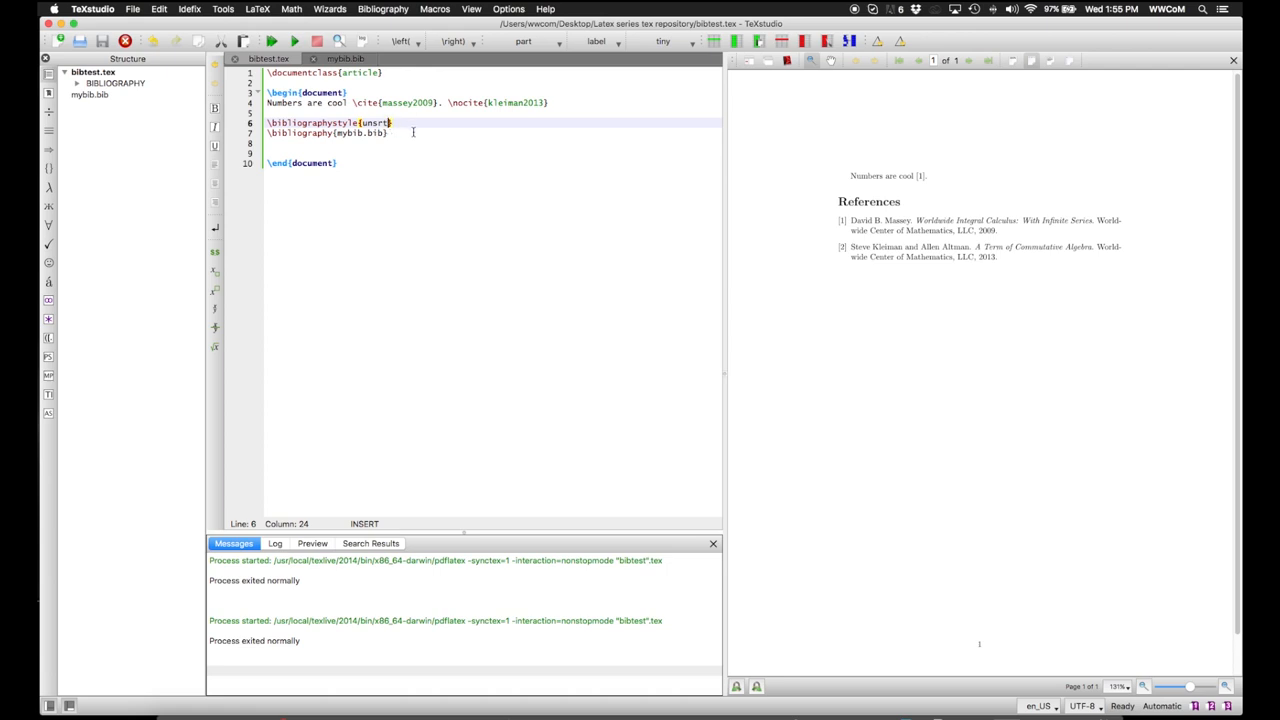
mouse_move(1070, 302)
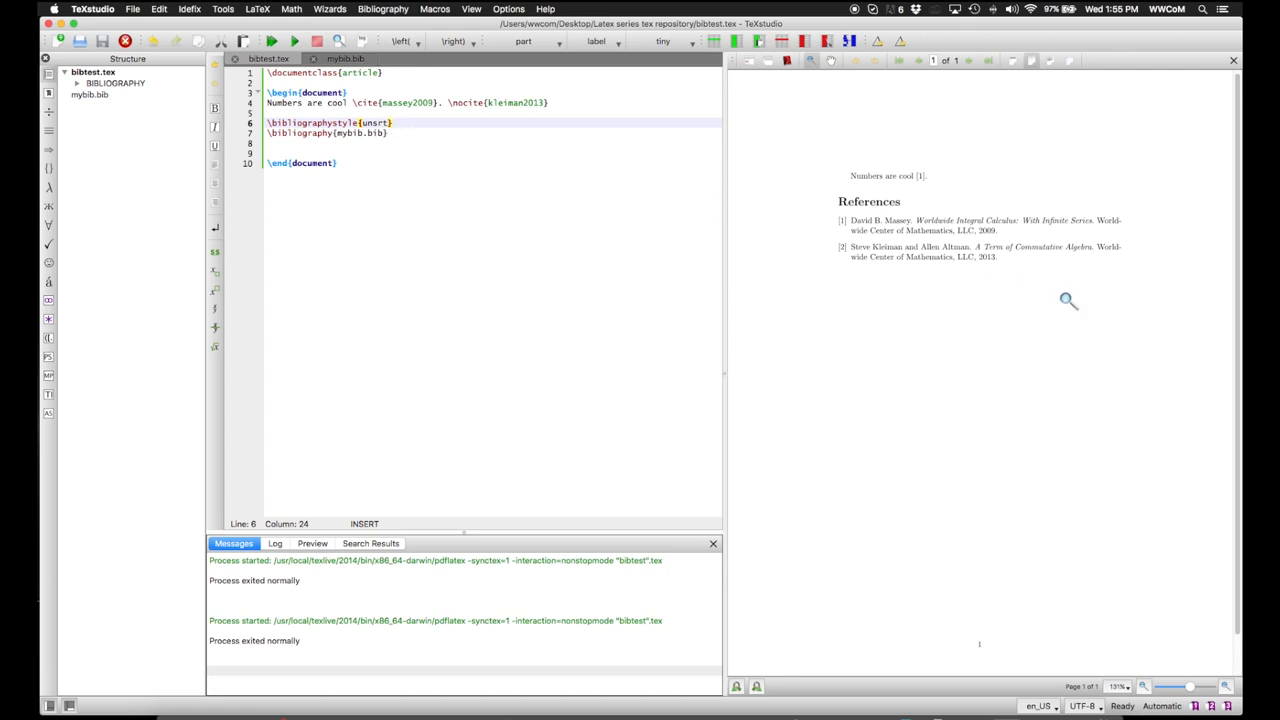
mouse_move(1002, 262)
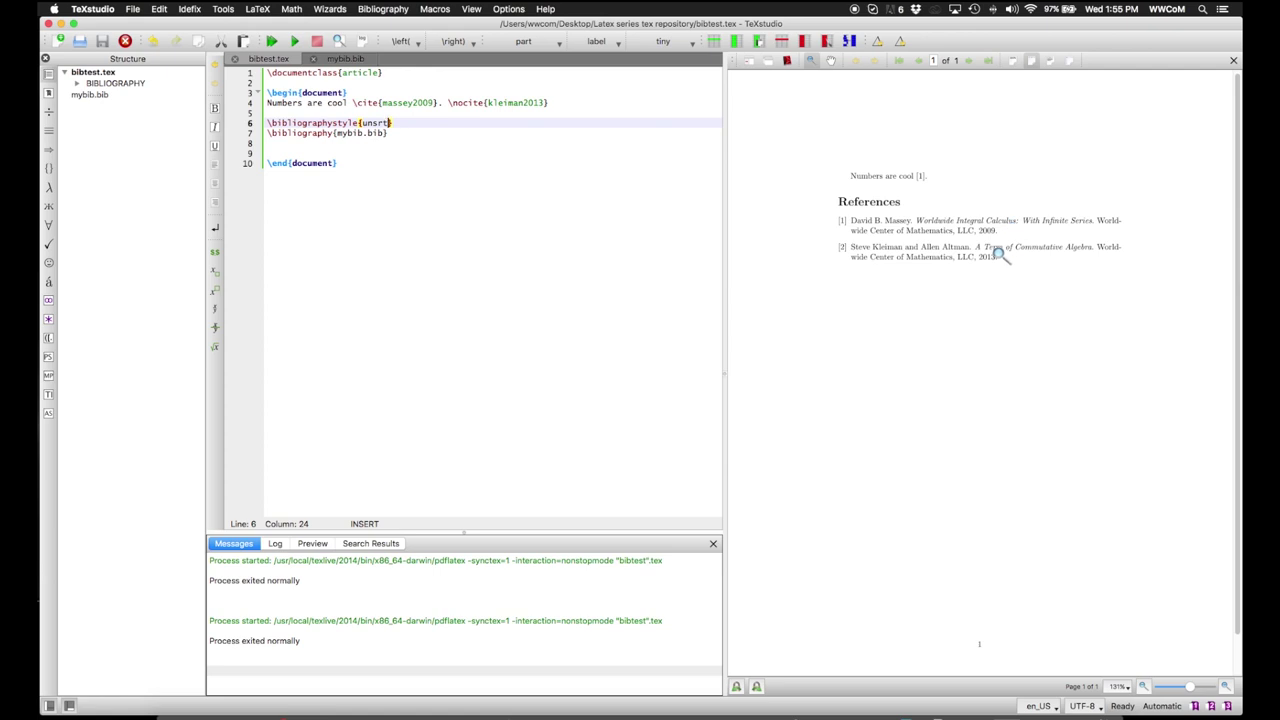
mouse_move(940, 224)
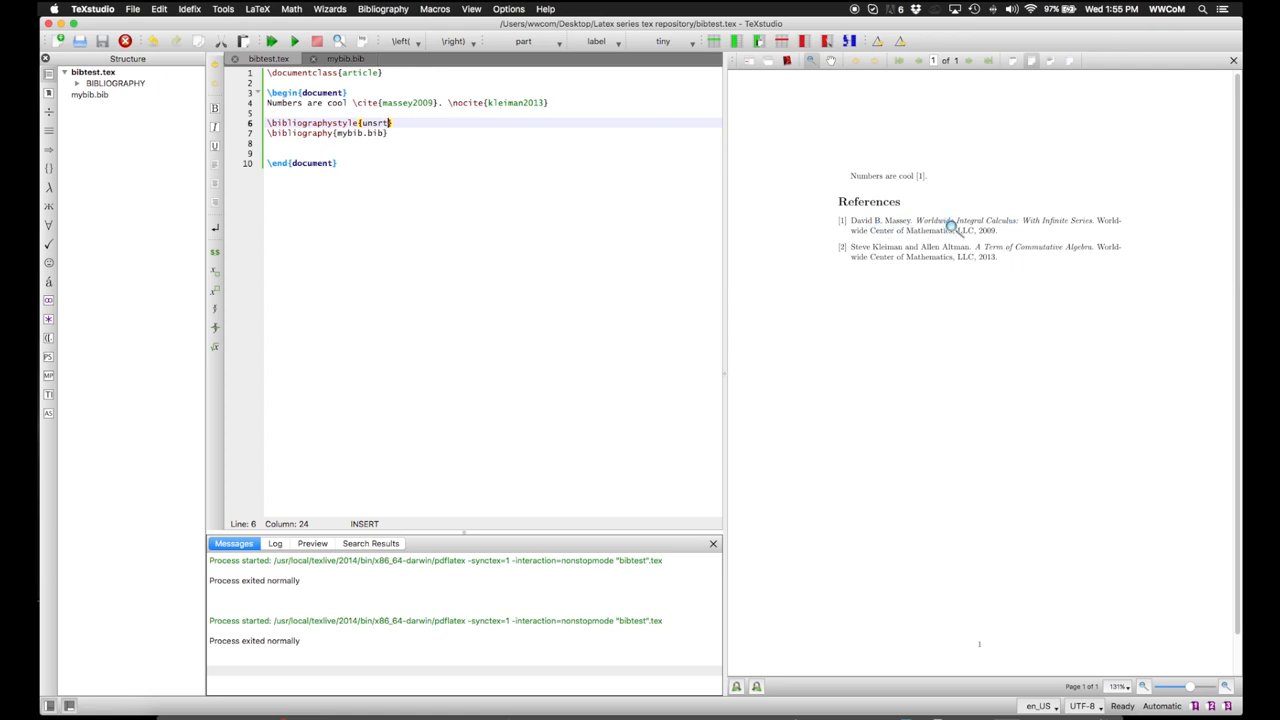
mouse_move(1010, 184)
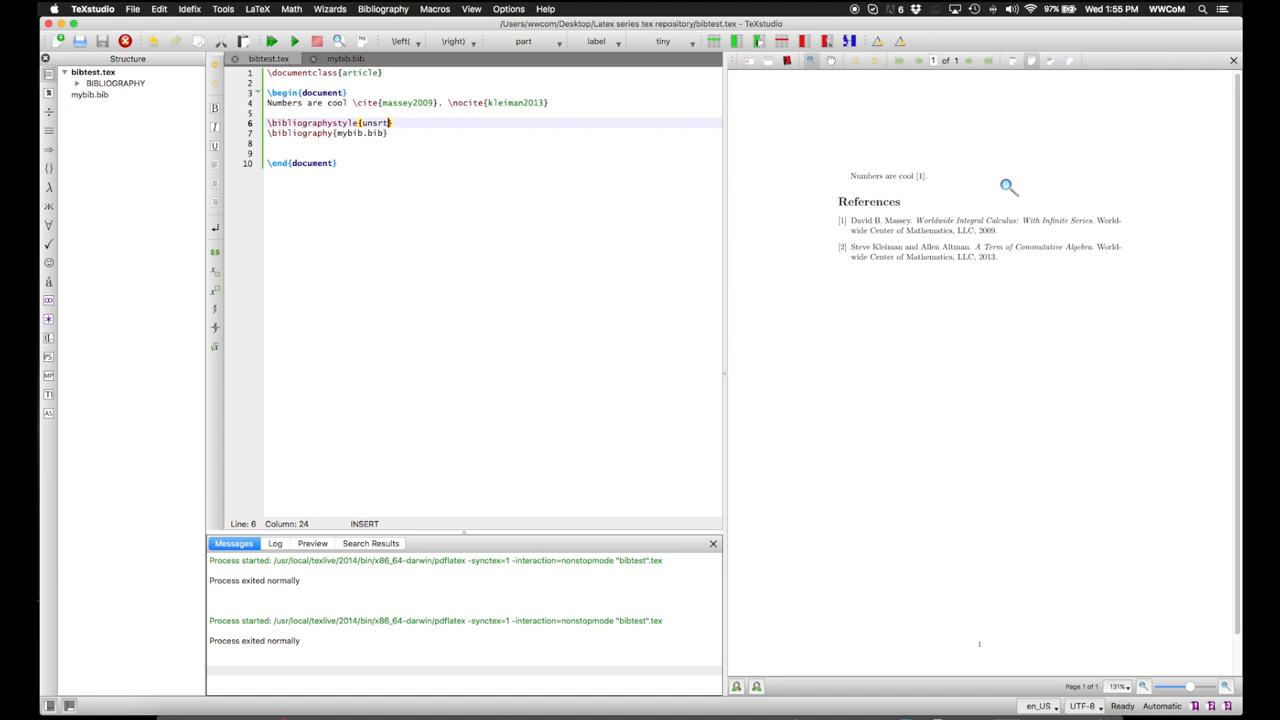
mouse_move(968, 236)
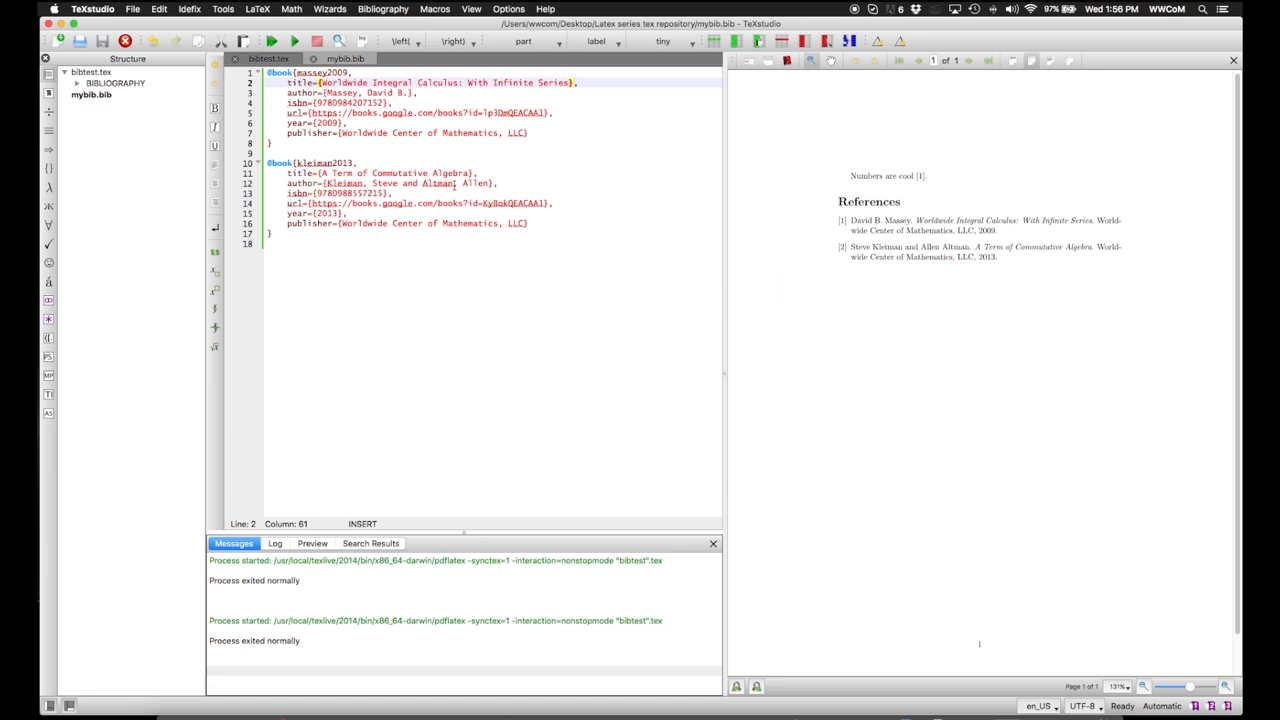
Step: Fix kleiman2013's co-author to Allen Altman, recompile, and add '% author={Frankenstein, Victor and {Count Dracula}}'
double_click(436, 184)
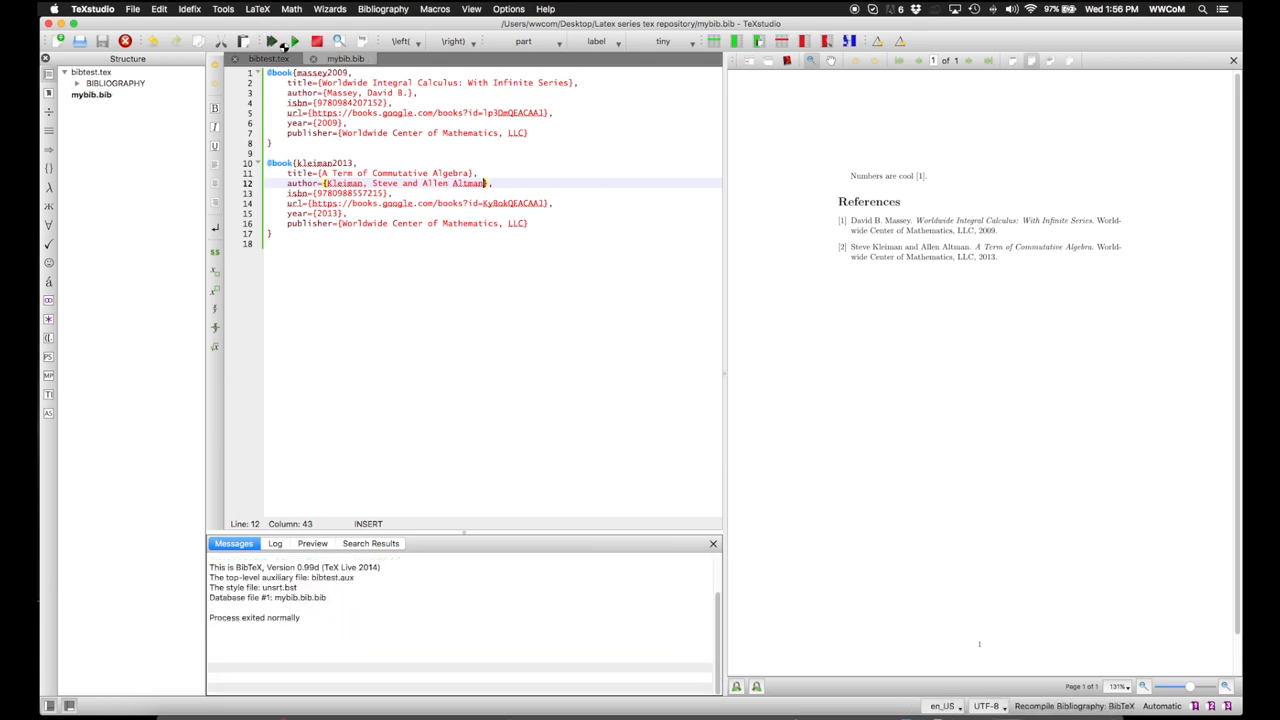
click(240, 44)
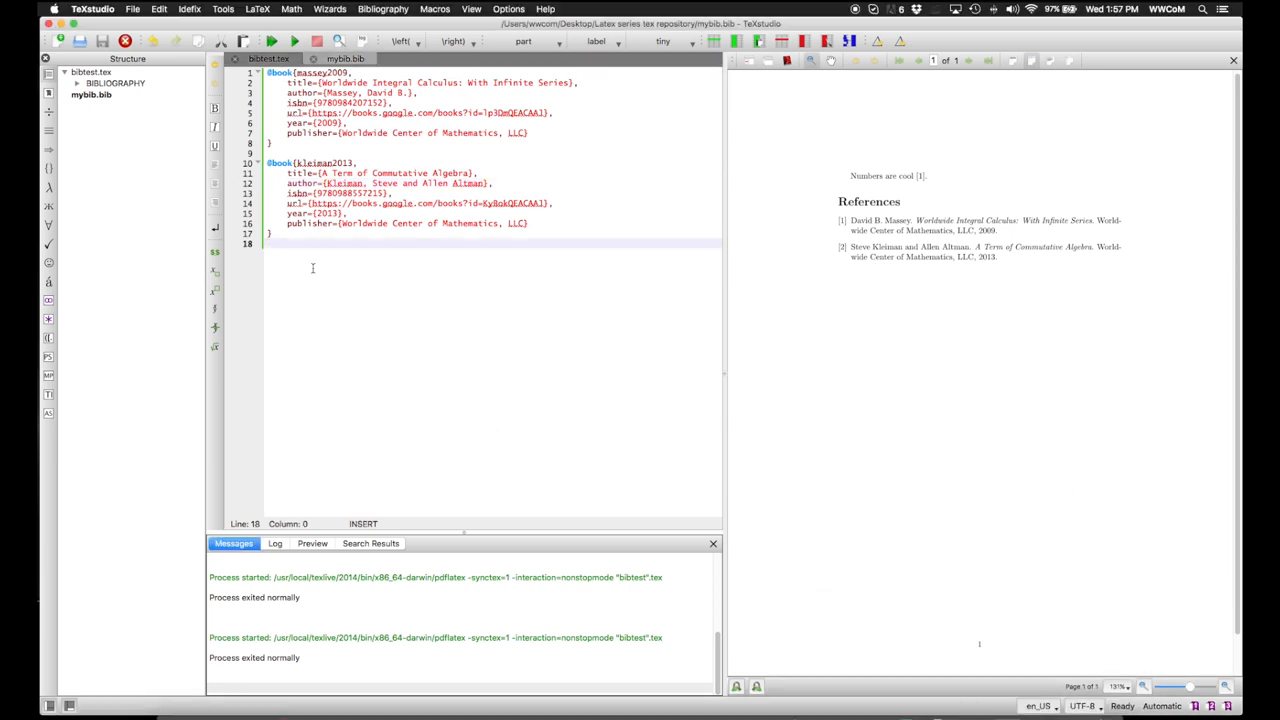
text(% author={Frankenstein, Victor and {Count Dracula}})
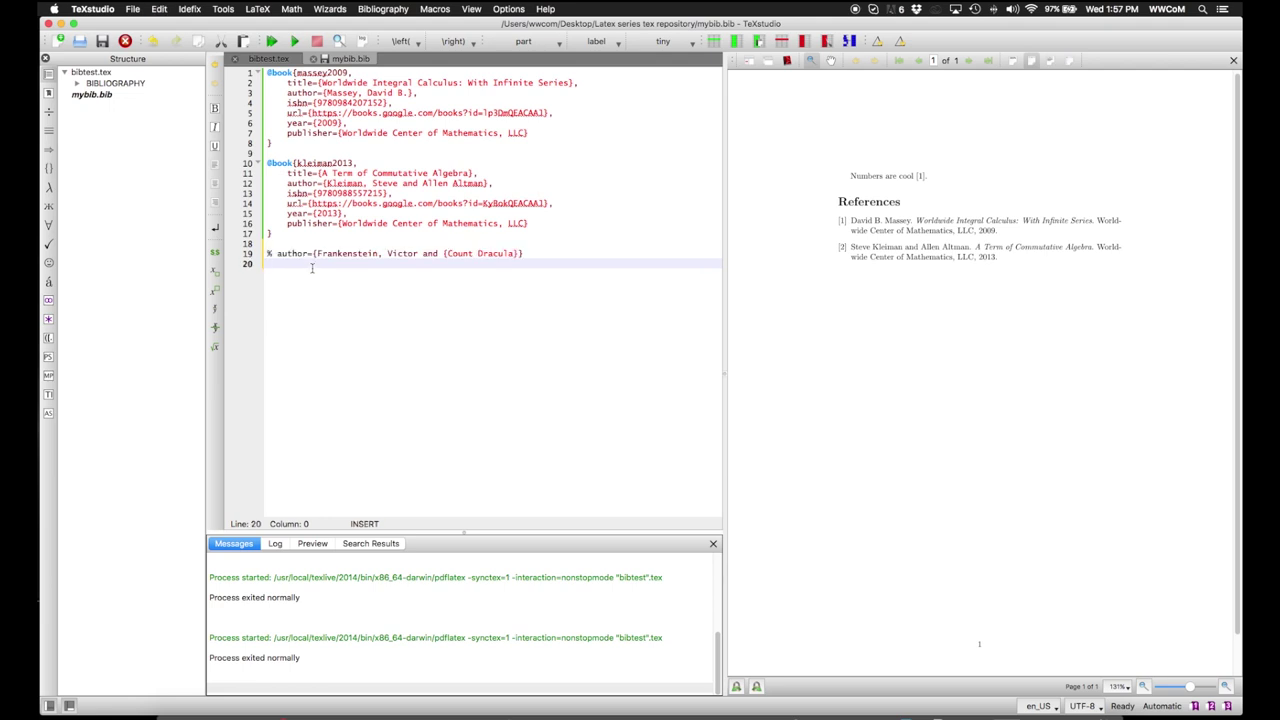